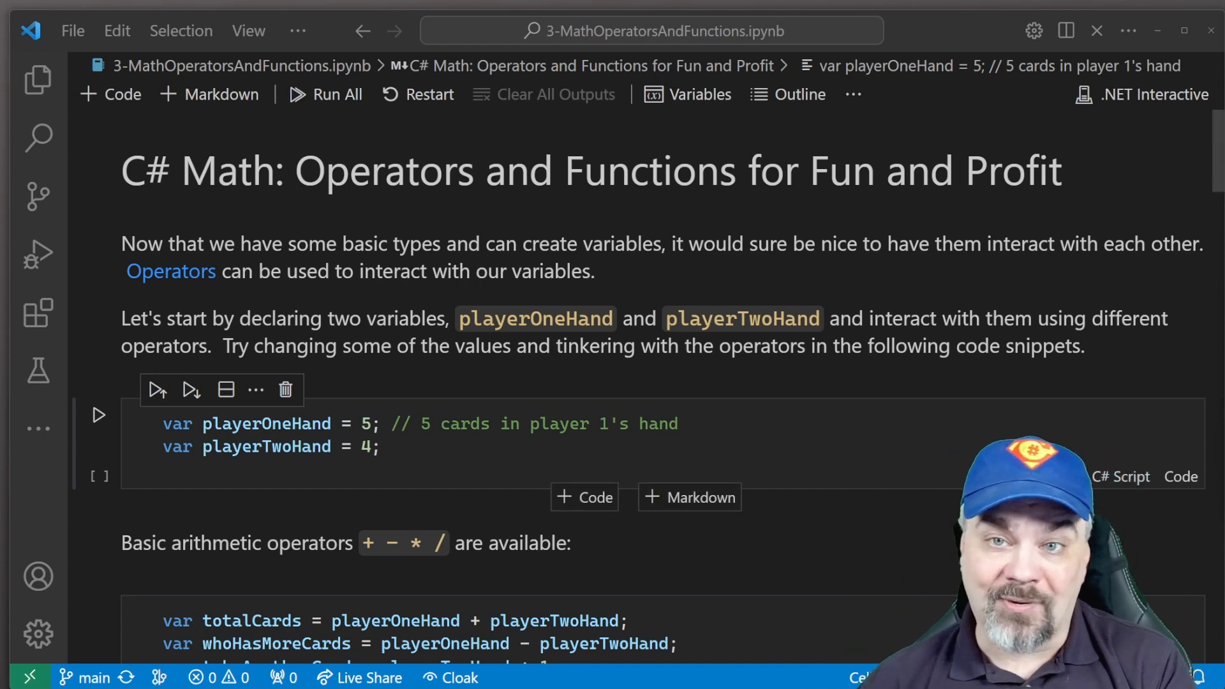
Step: Add display(cardsInHand); after the increment in the card-drawing cell and run it, outputting 4
scroll("down", 3)
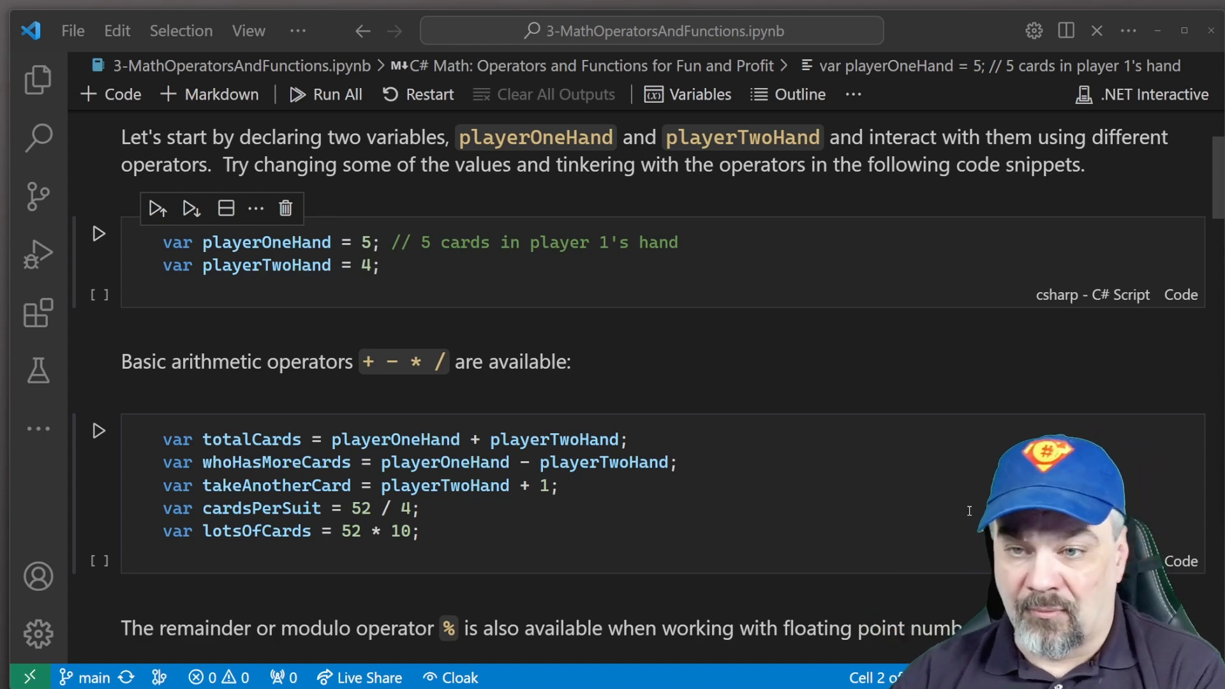
scroll("down", 3)
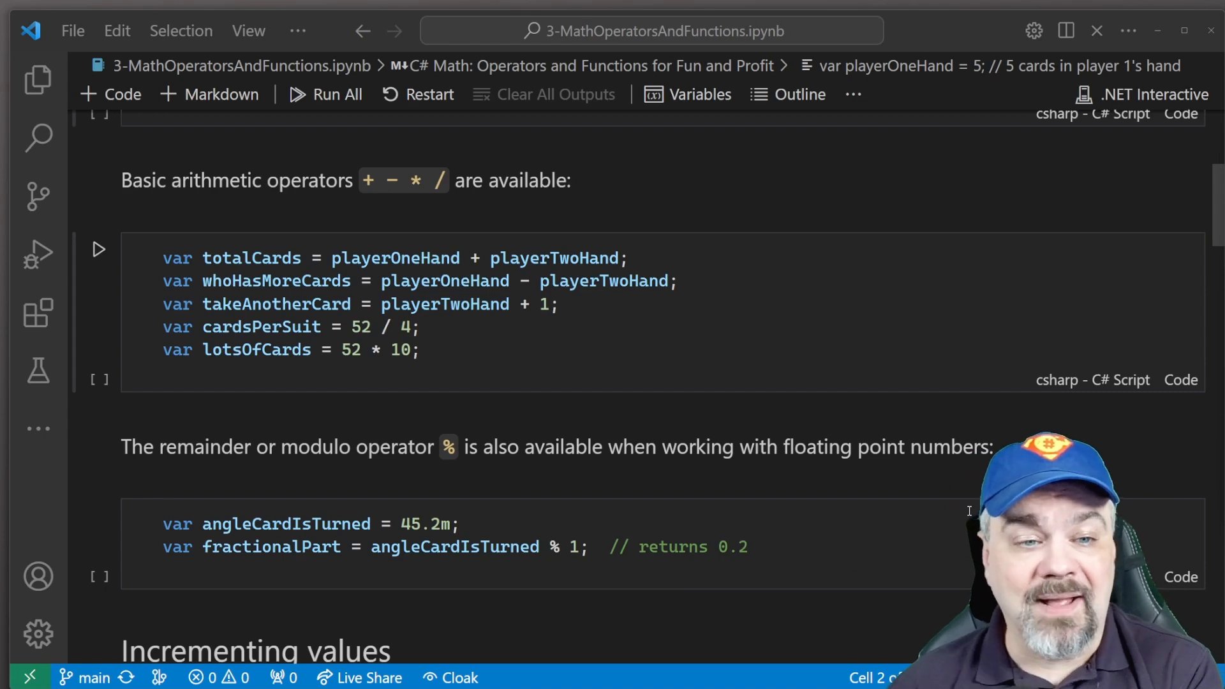
scroll("down", 3)
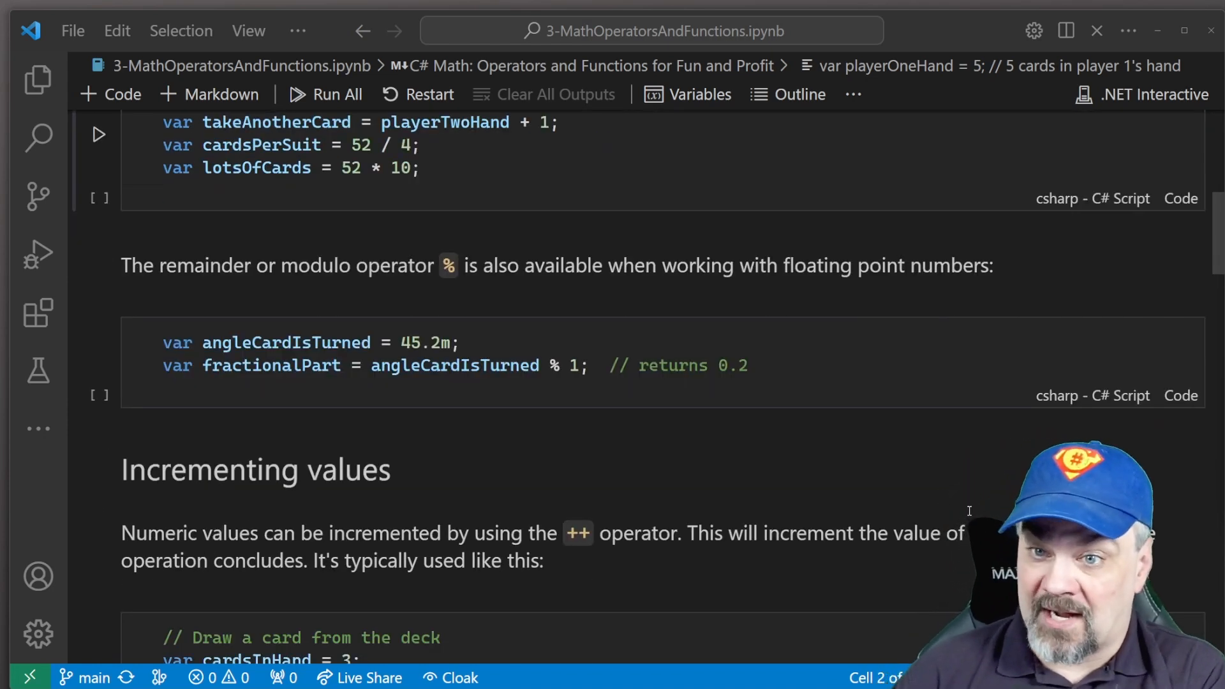
scroll("down", 3)
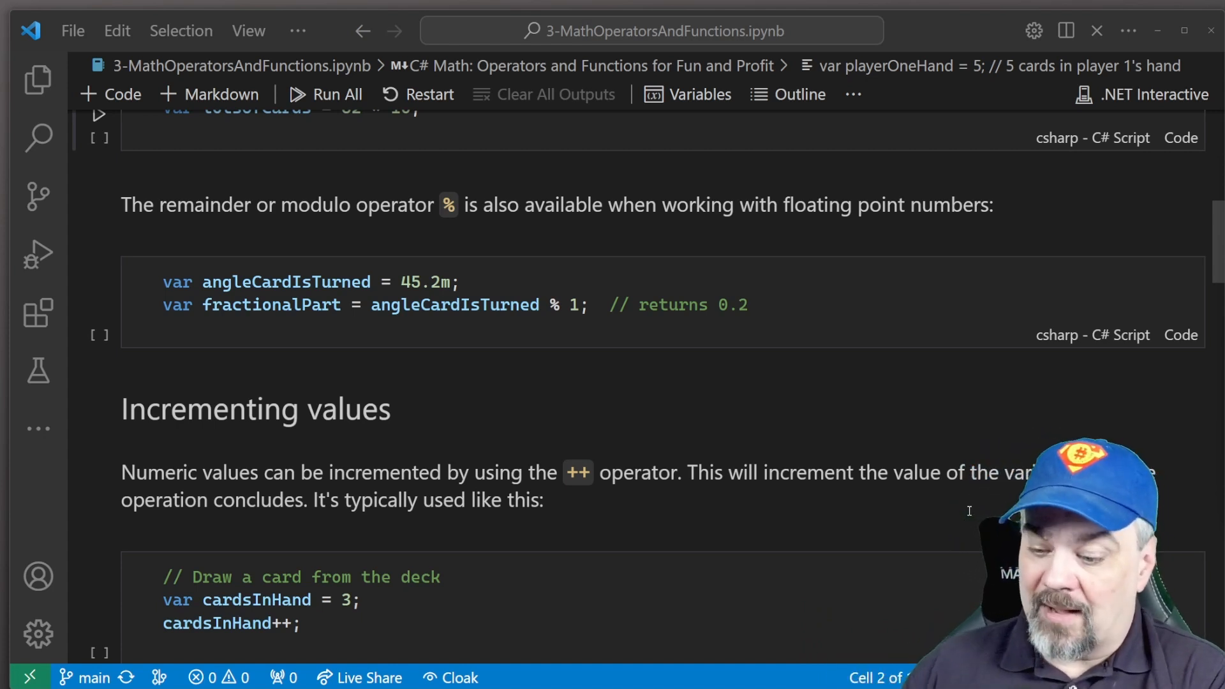
left_click(360, 539)
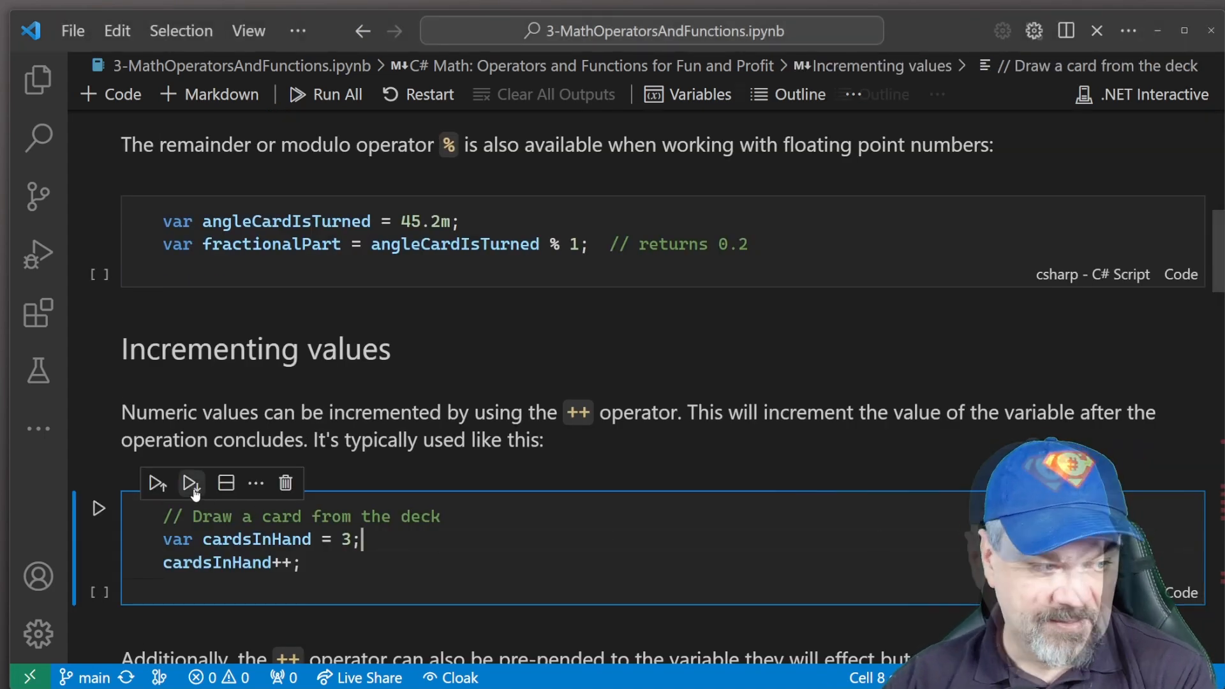
left_click(191, 483)
type("disply")
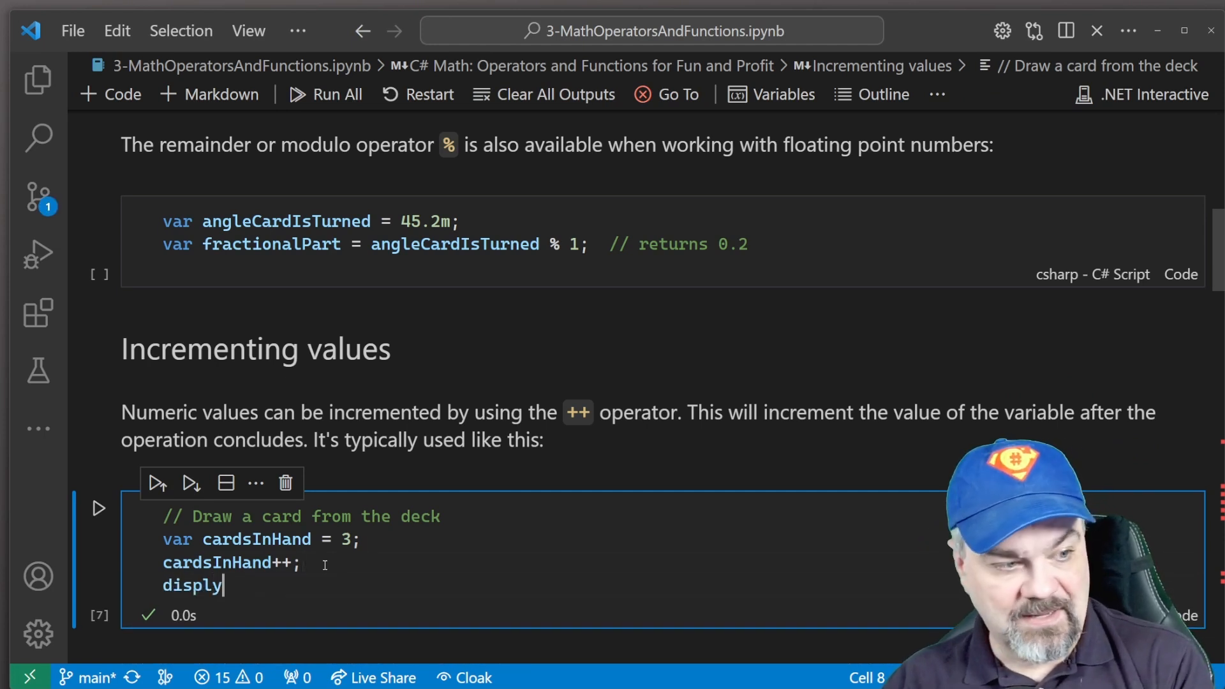
type("(c)")
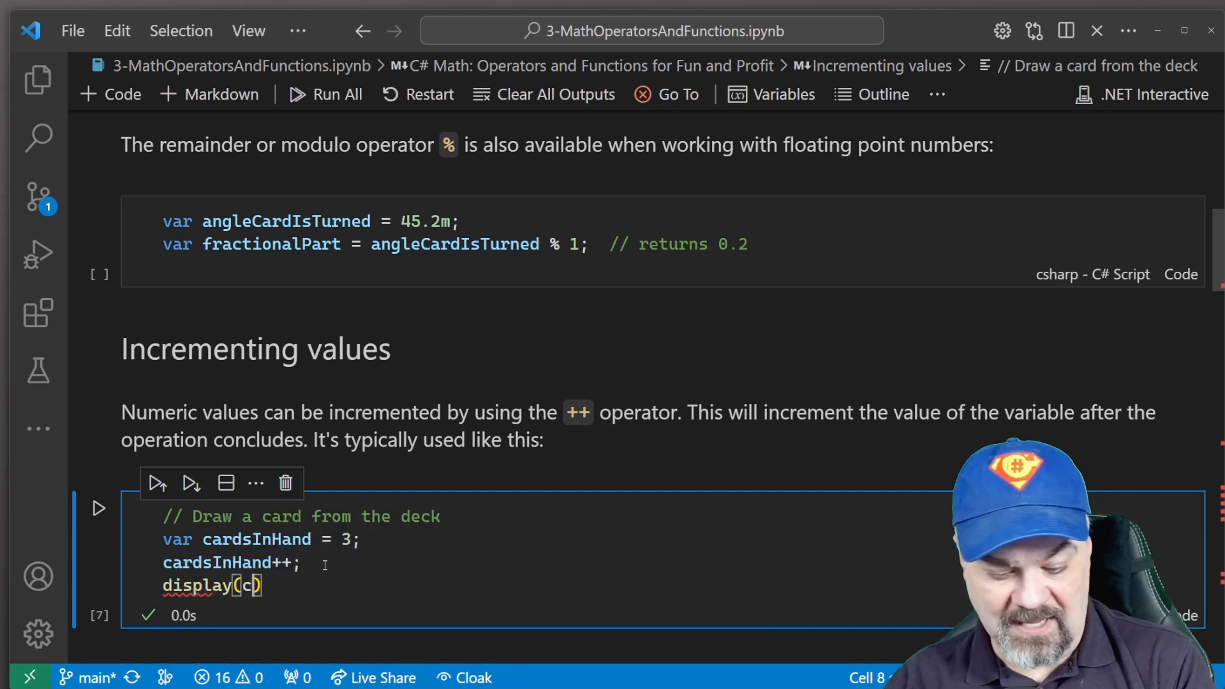
type("ardsInHand")
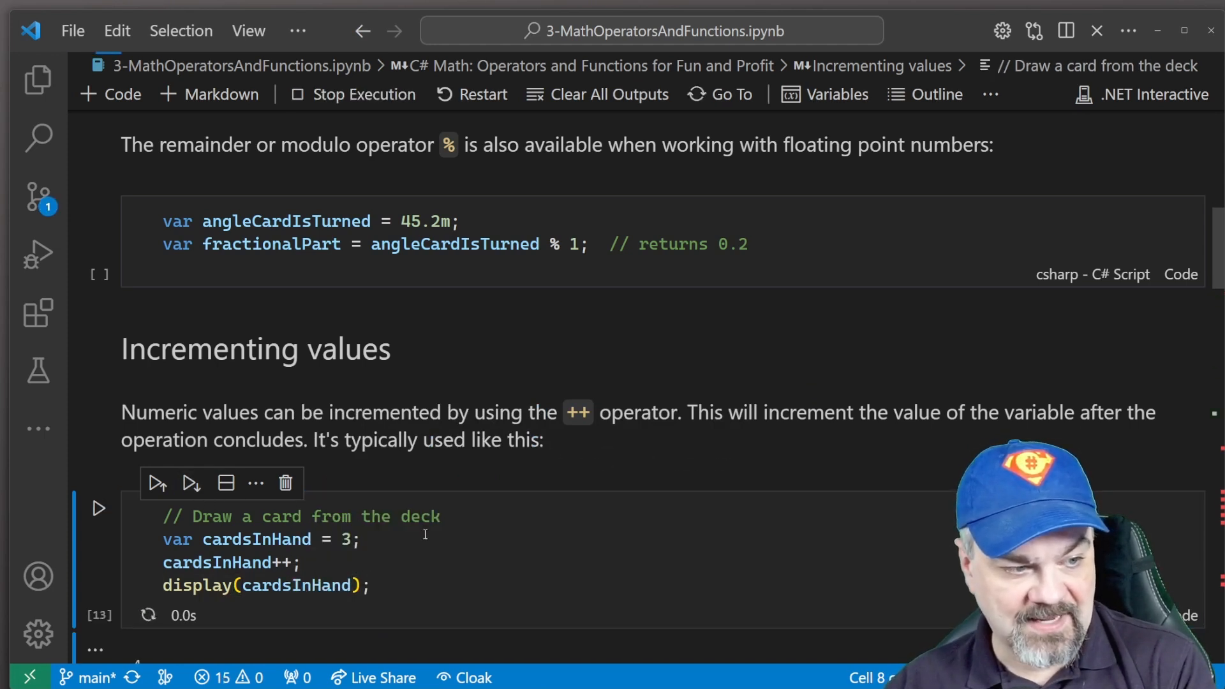
left_click(99, 509)
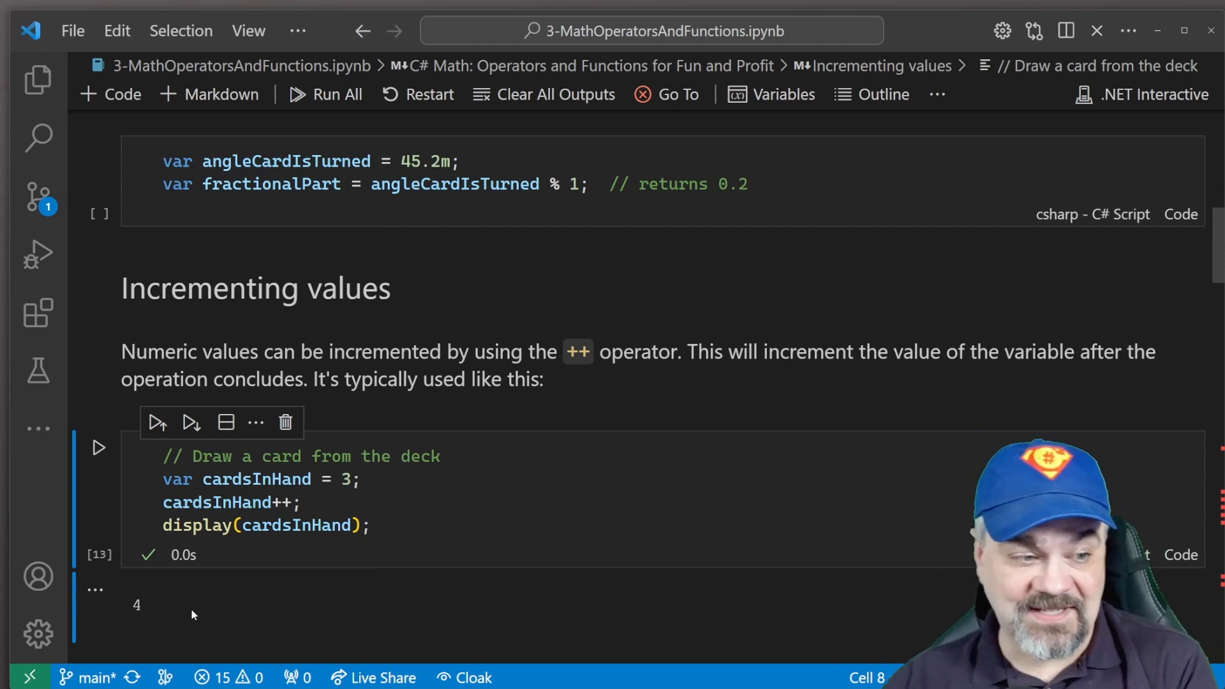
scroll("down", 3)
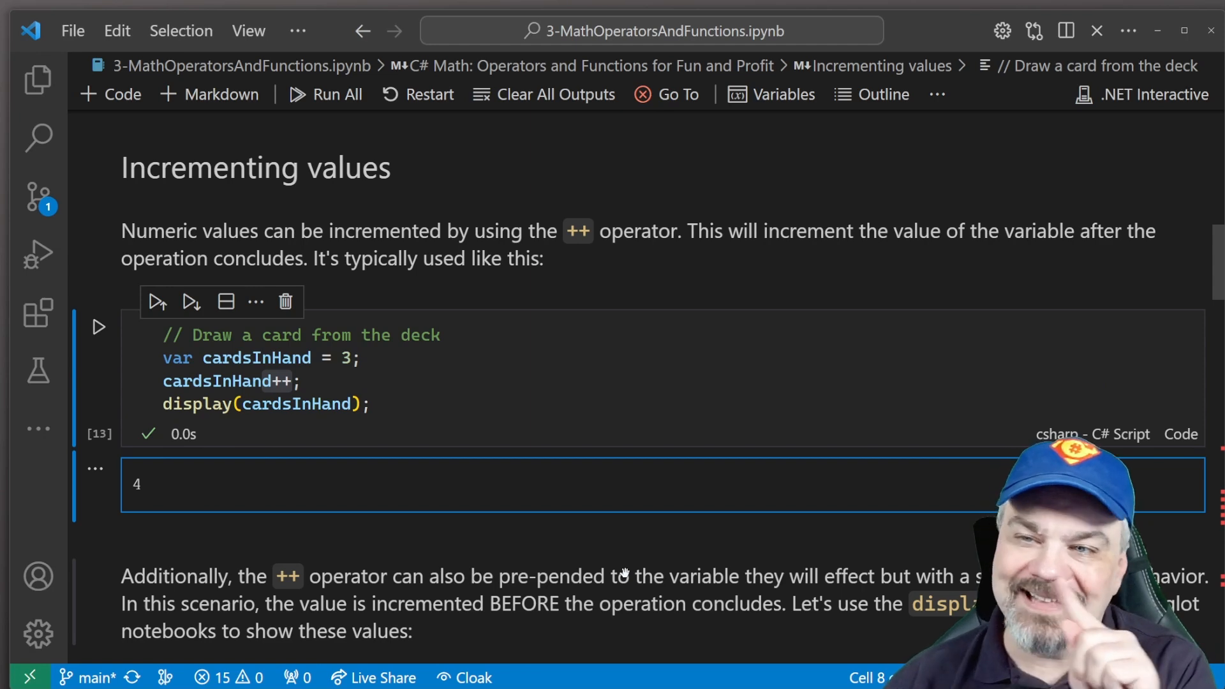
Step: Run the display(cardsInHand++) prefix/postfix cell, producing outputs 3, 4, 5 and 5
scroll("down", 3)
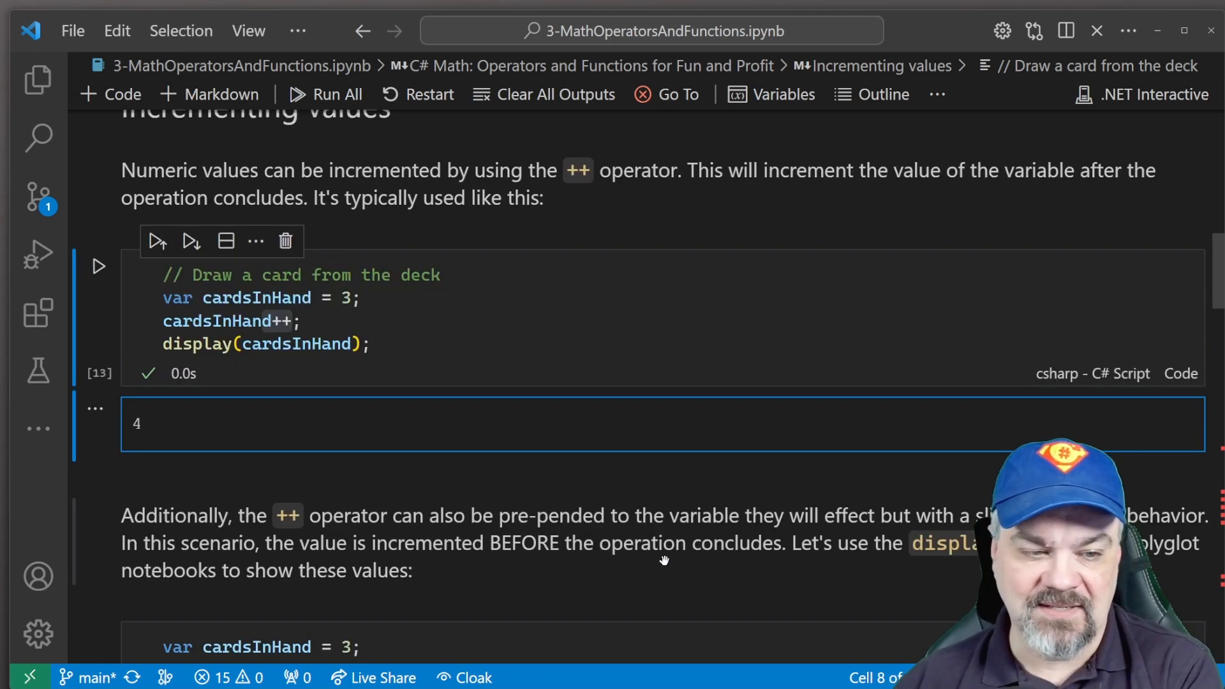
scroll("down", 3)
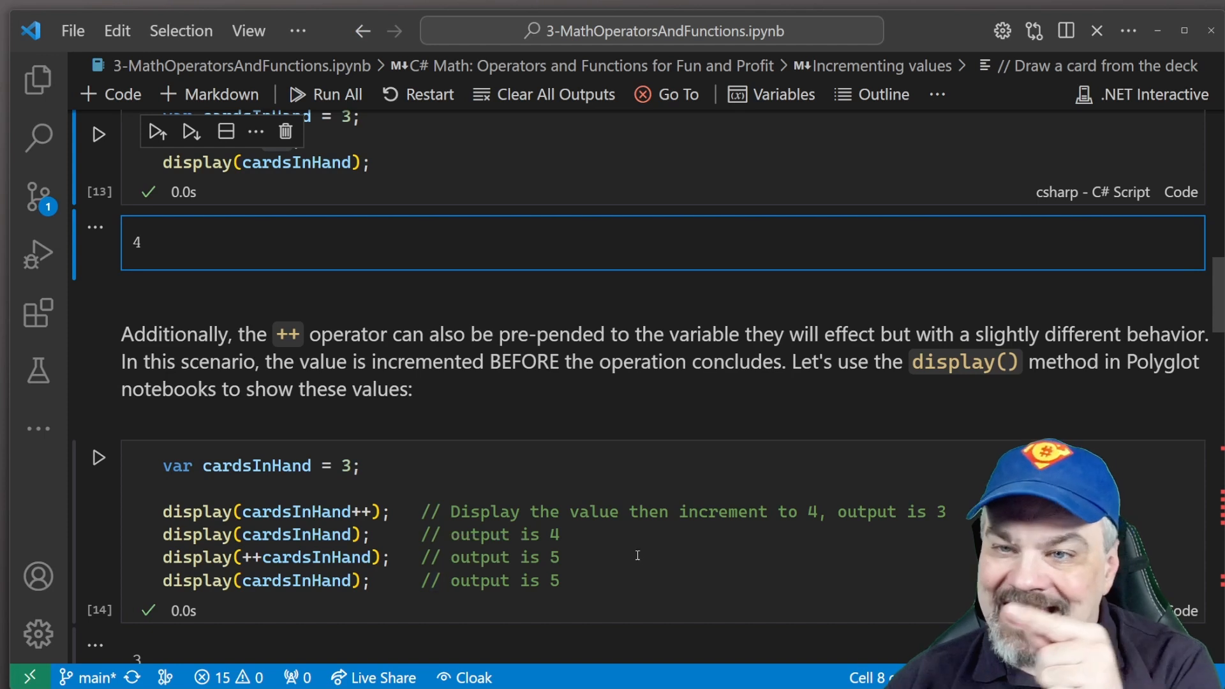
mouse_move(666, 582)
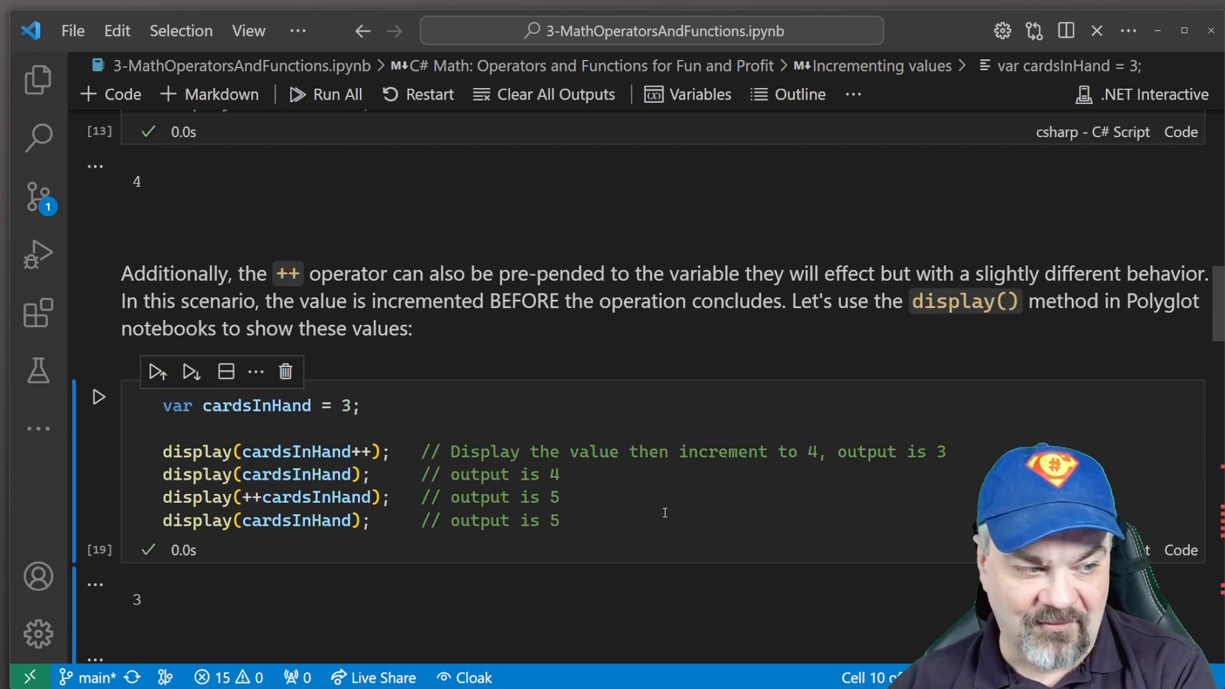
scroll("down", 3)
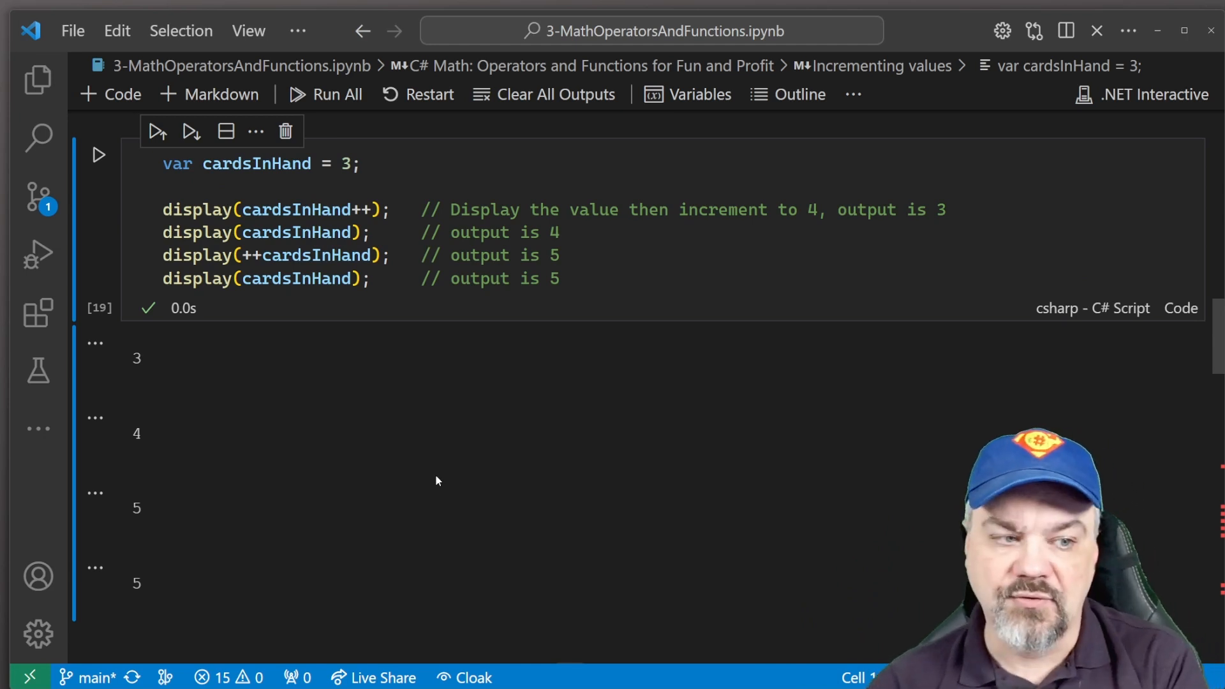
Step: Add display(cardsInHand); below cardsInHand--; in the play-a-card cell and run it, outputting 4
scroll("down", 3)
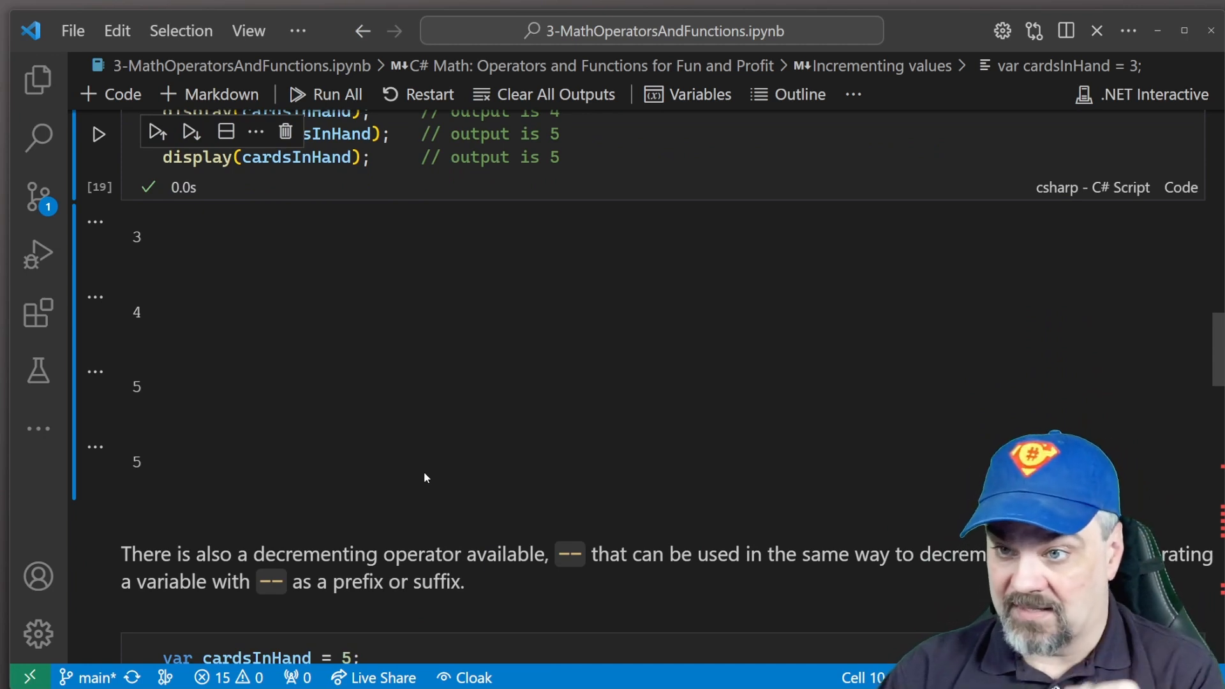
scroll("down", 3)
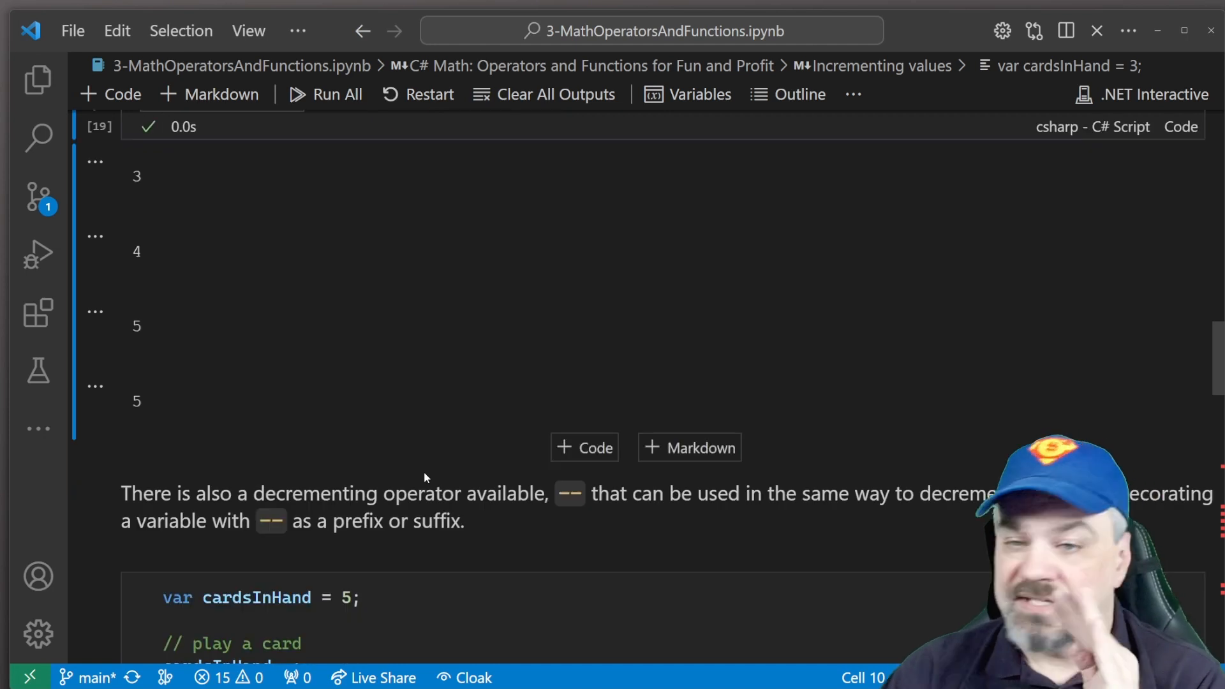
scroll("down", 3)
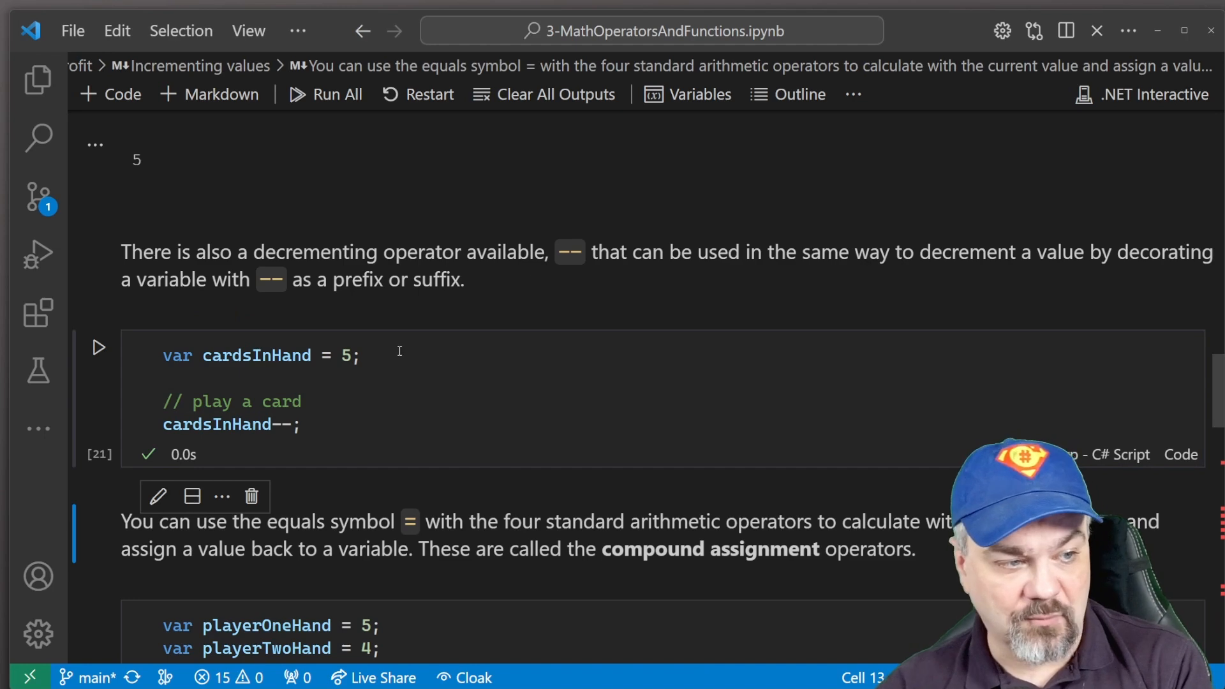
type("display(cardsInHand);")
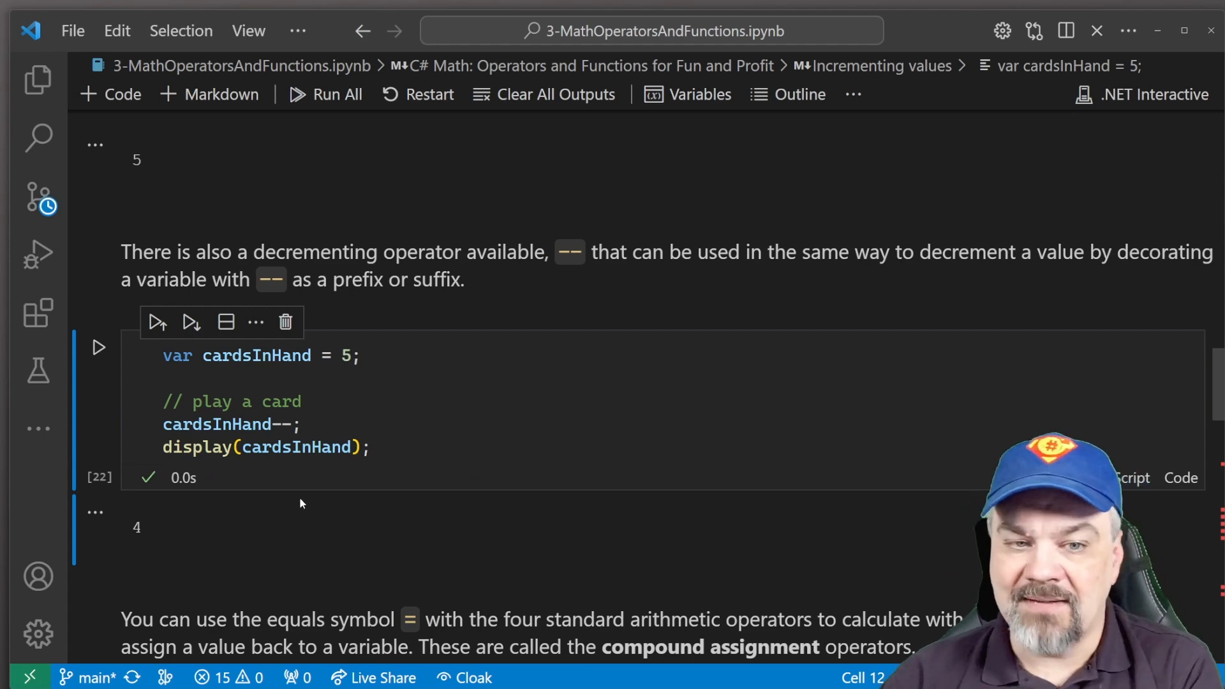
scroll("down", 3)
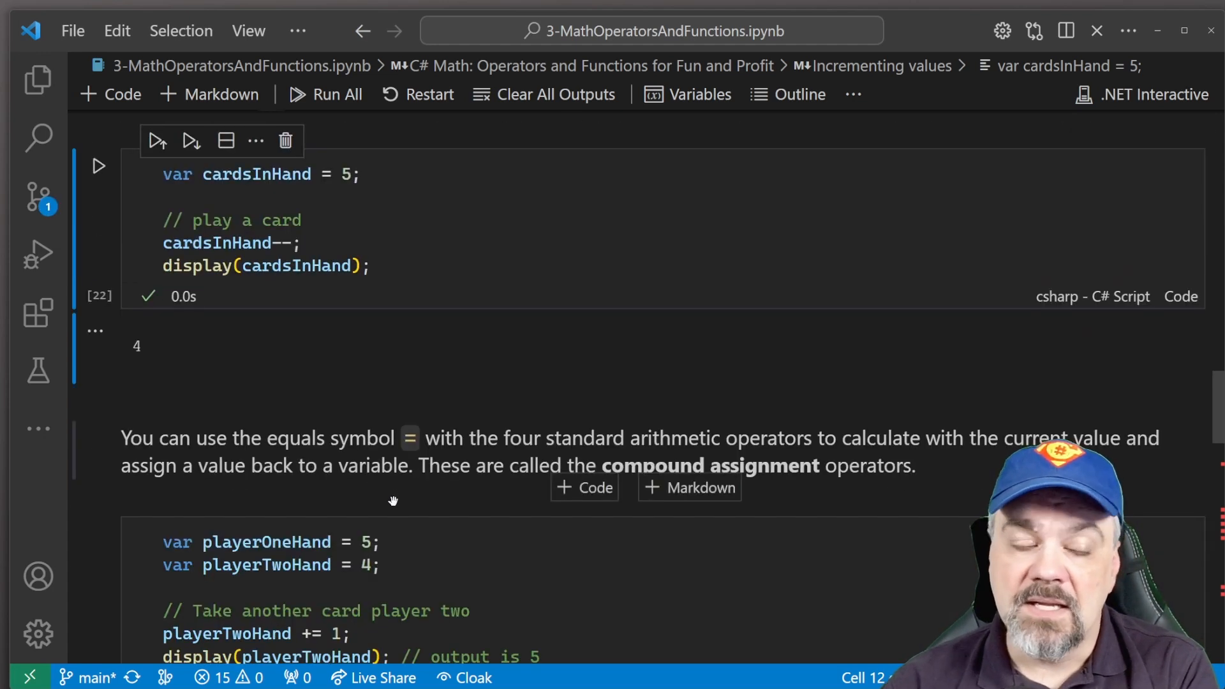
scroll("down", 3)
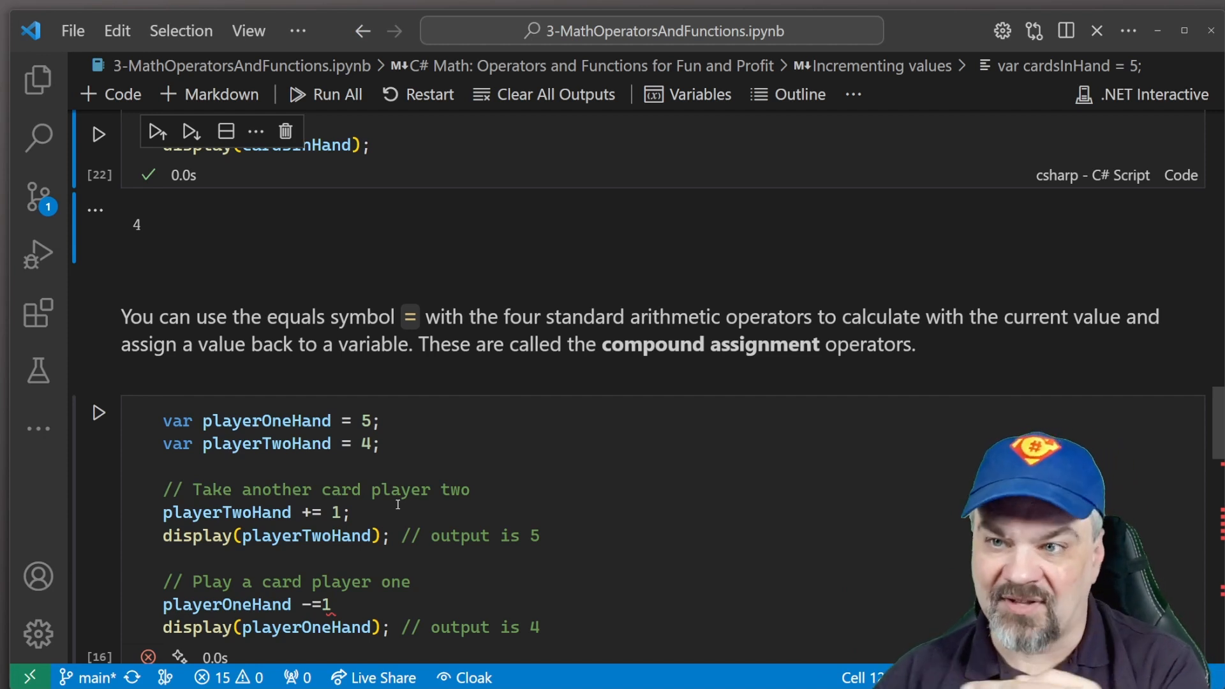
scroll("down", 3)
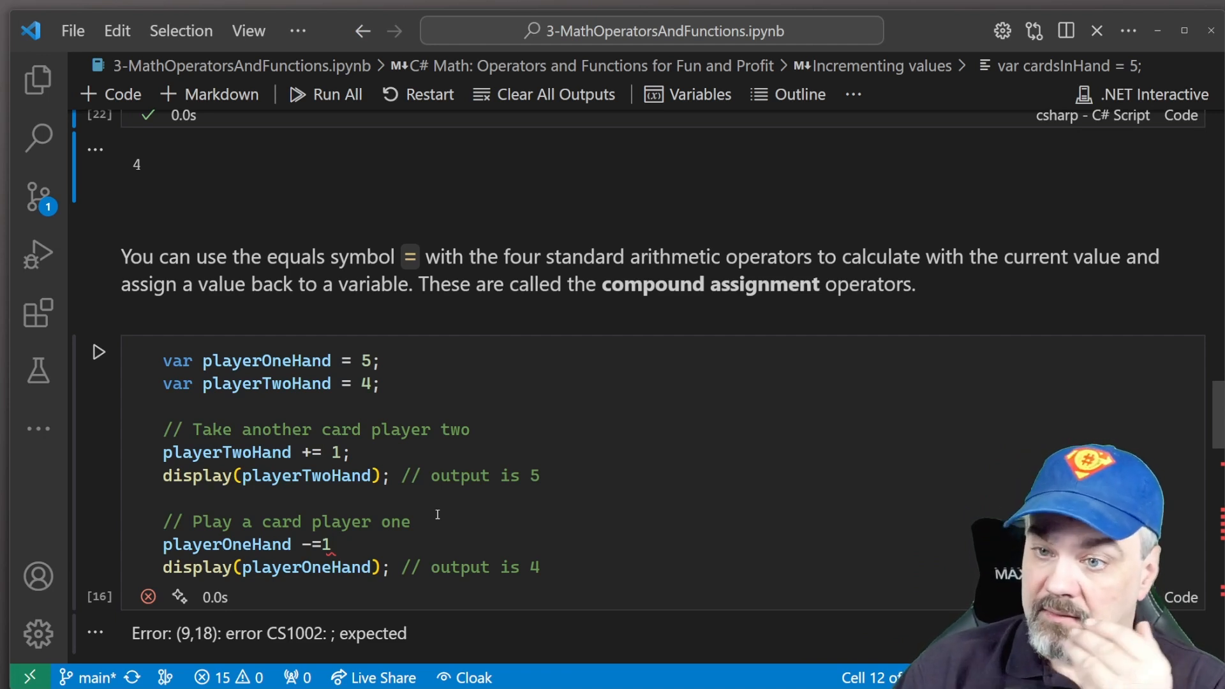
scroll("down", 3)
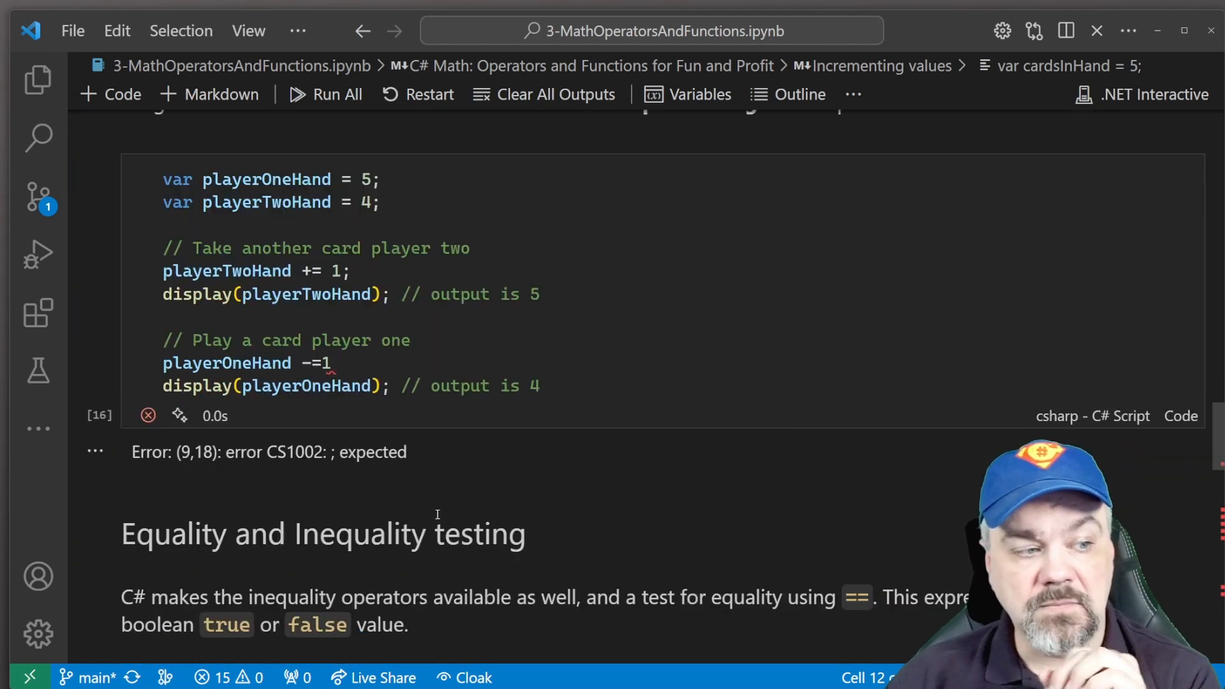
scroll("down", 3)
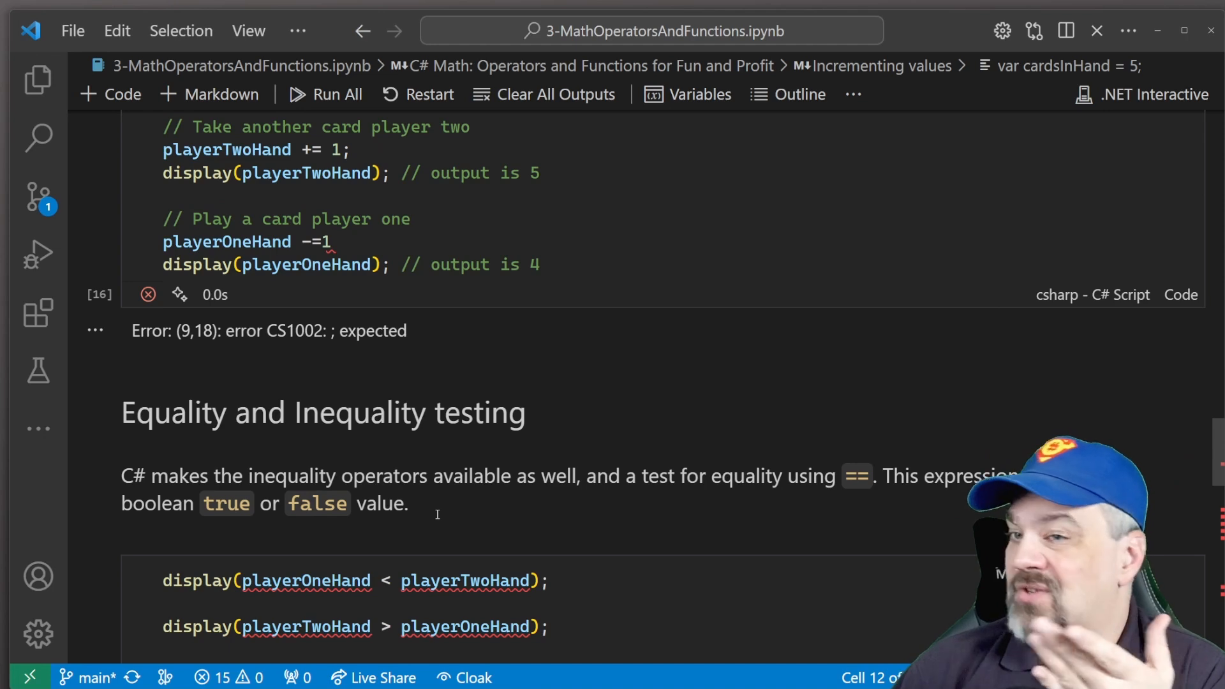
scroll("down", 3)
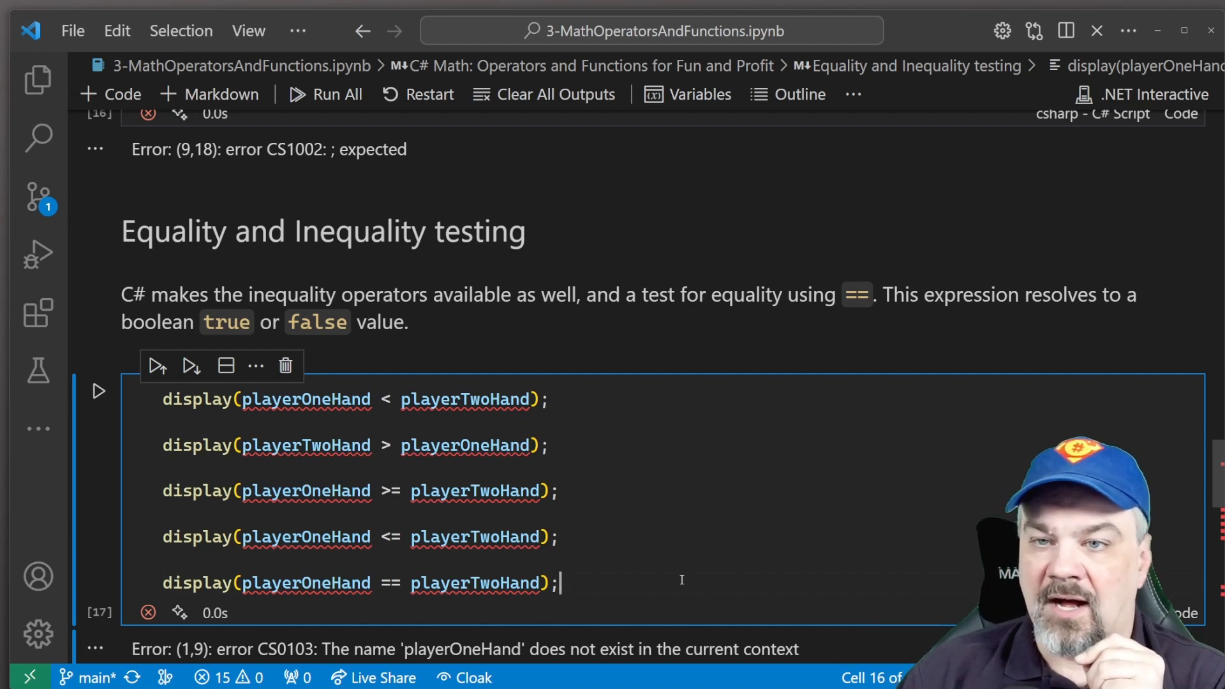
Step: Run the equality testing cell (False, False, True, False, False) and scroll to the Math library section
scroll("down", 3)
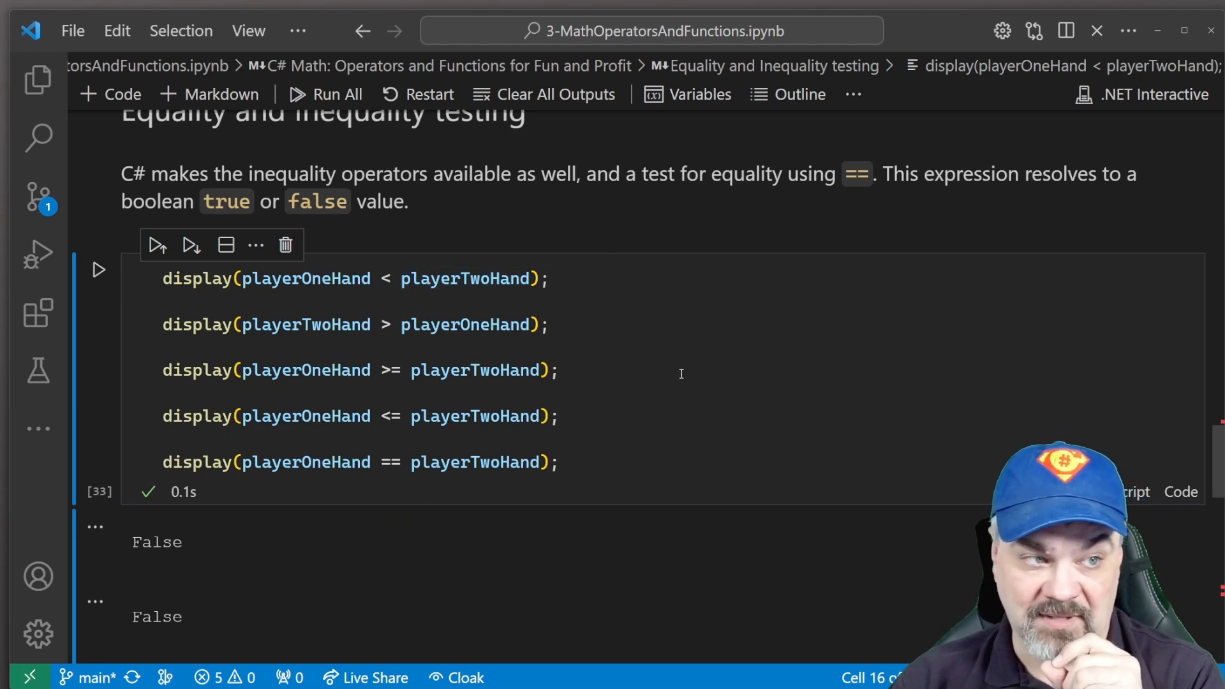
scroll("down", 3)
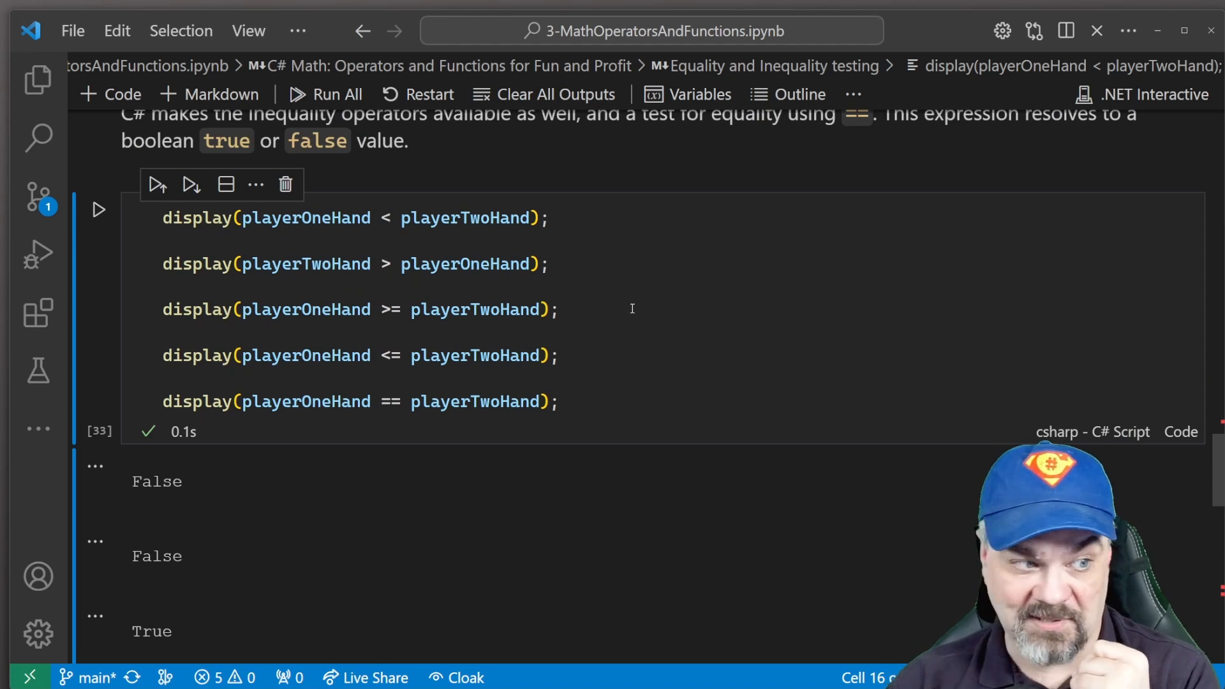
mouse_move(428, 314)
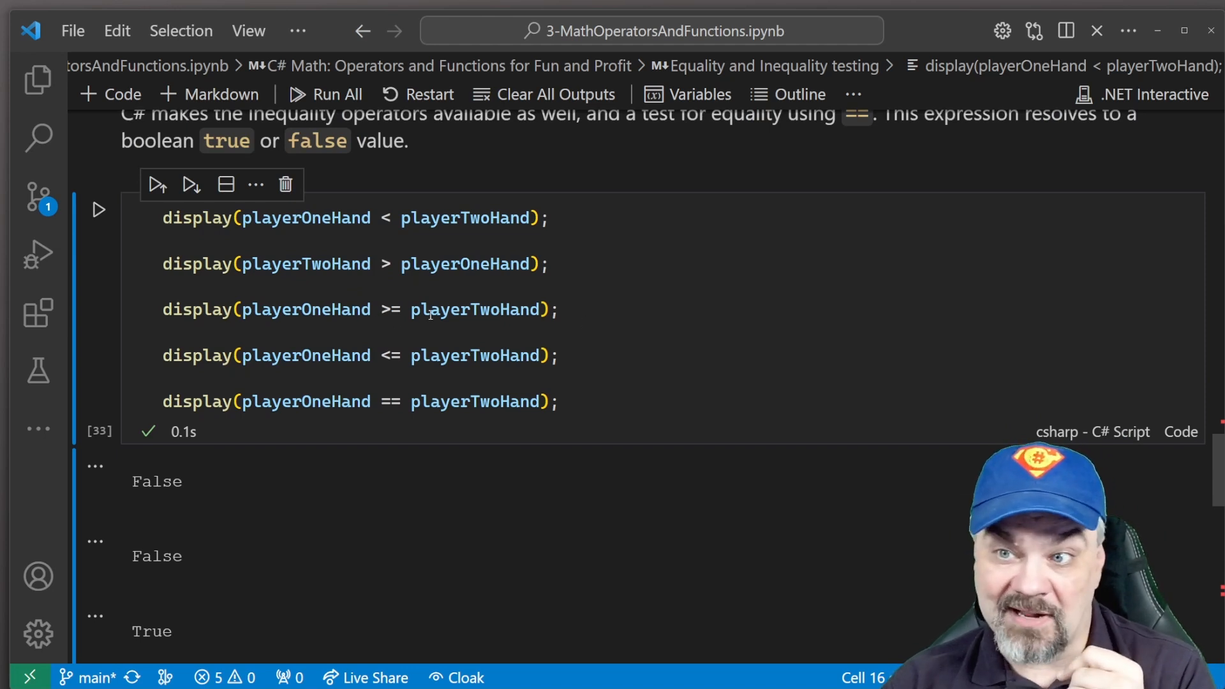
scroll("down", 3)
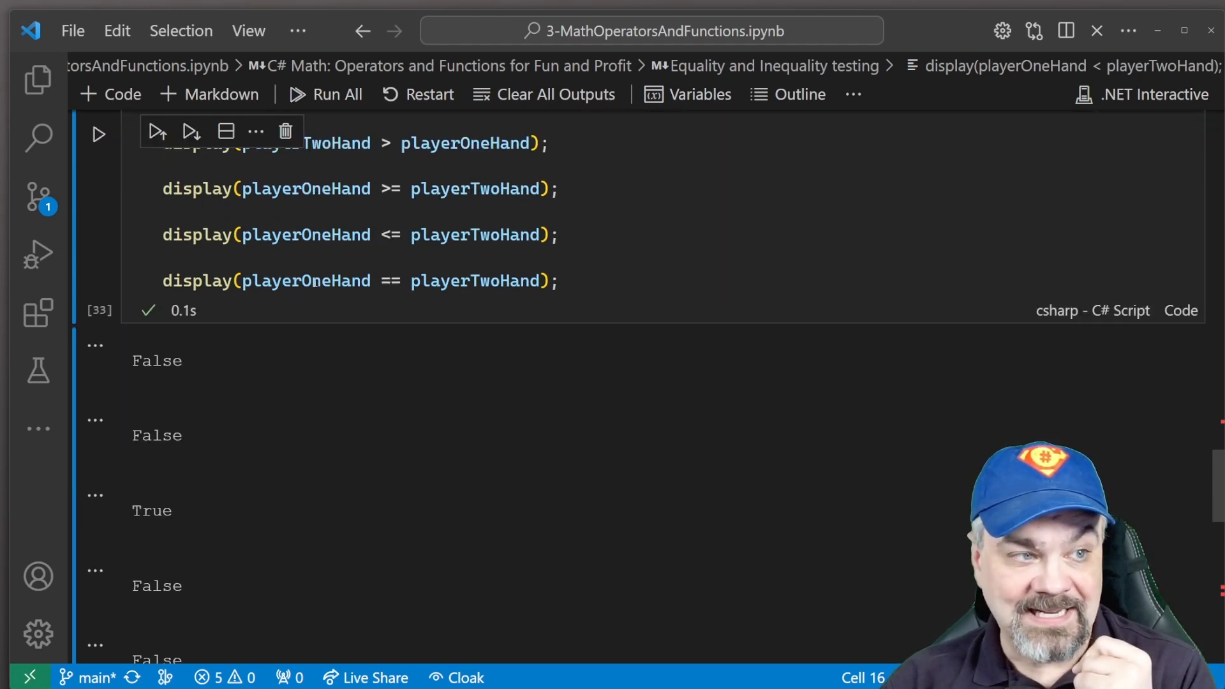
scroll("down", 3)
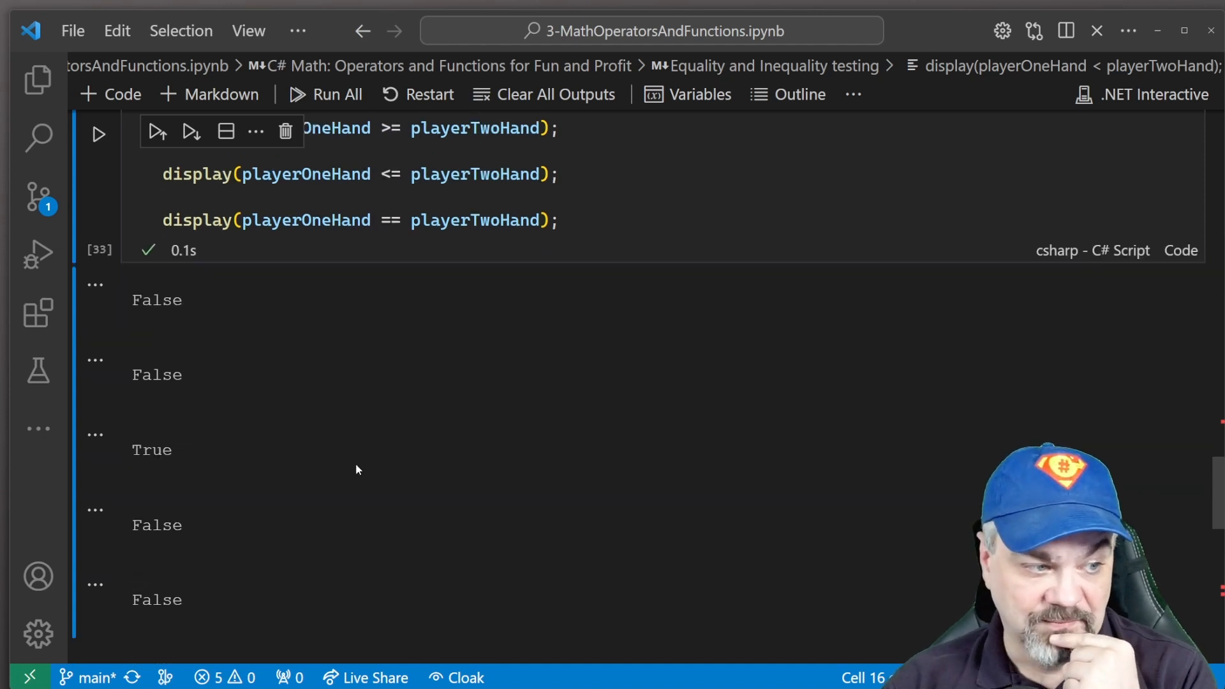
mouse_move(457, 376)
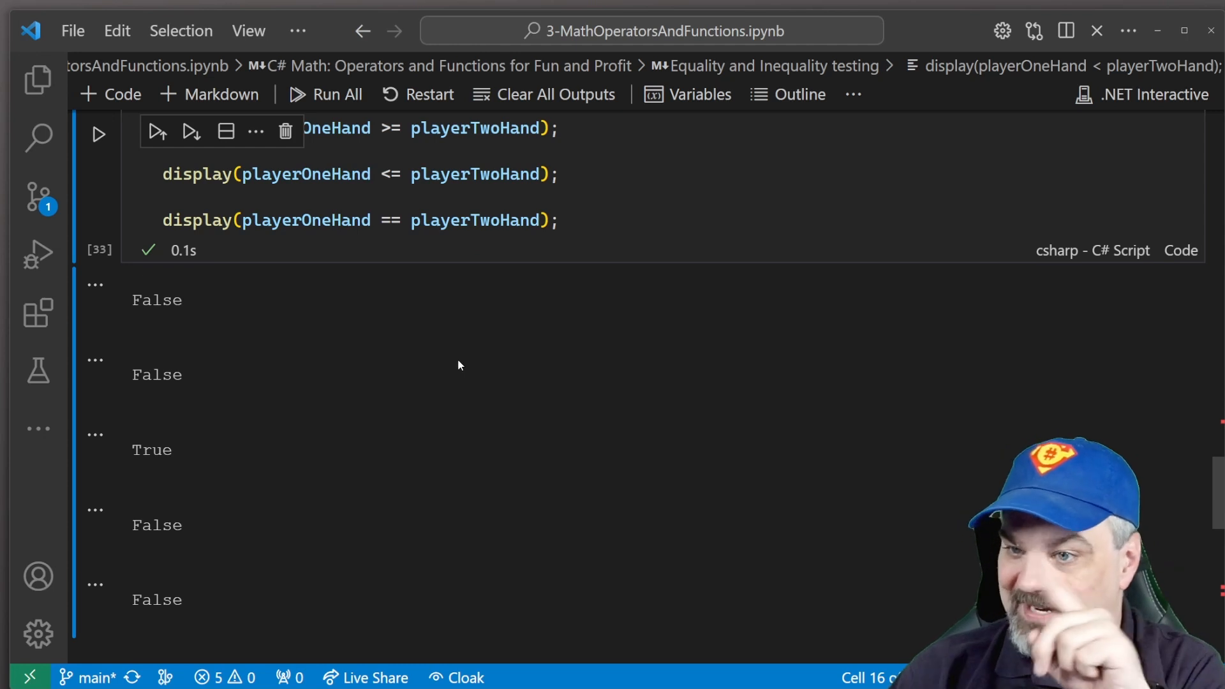
scroll("down", 3)
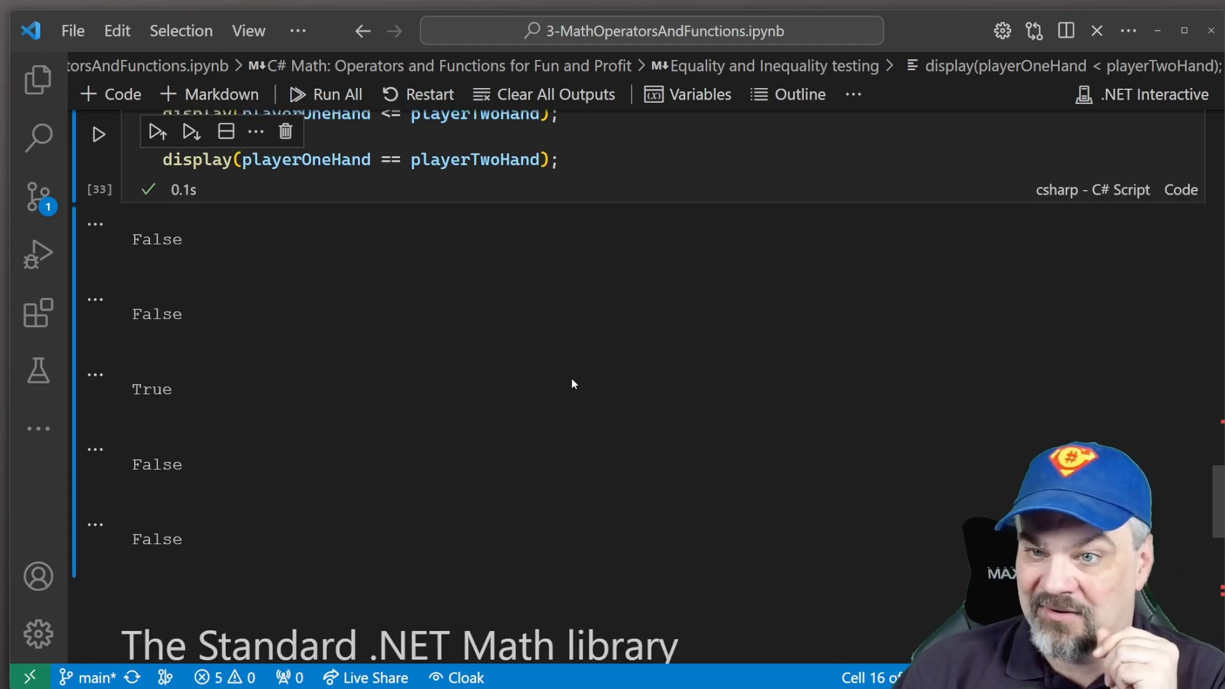
scroll("down", 3)
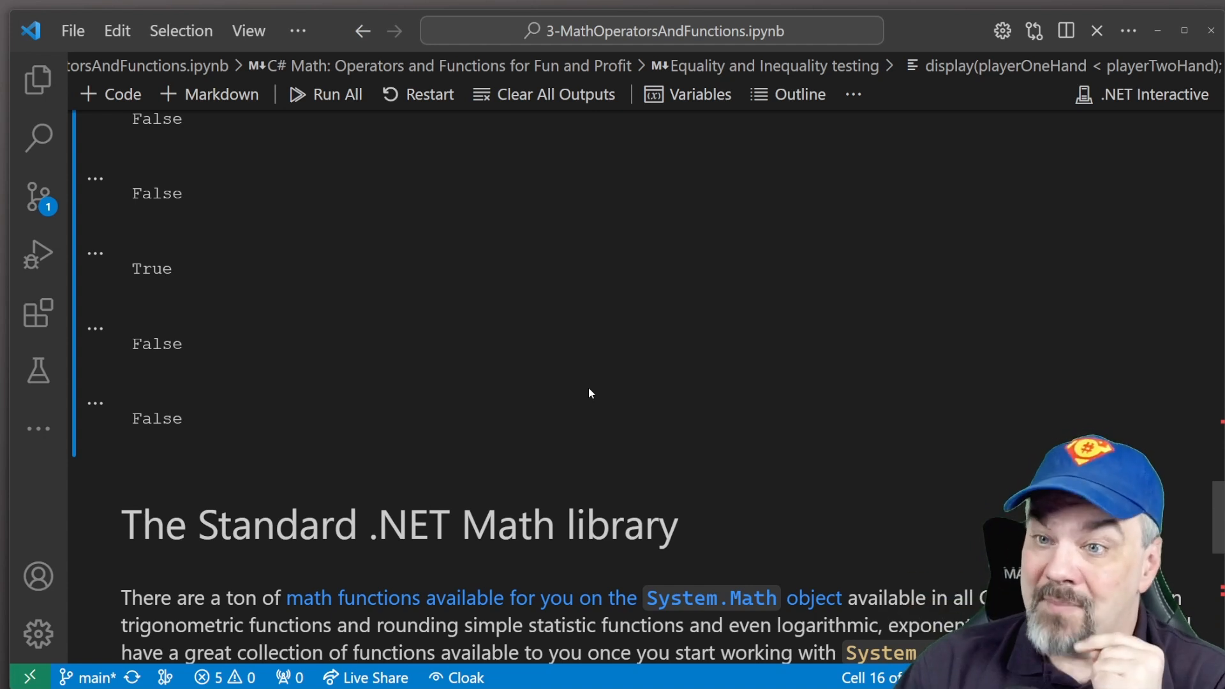
scroll("down", 3)
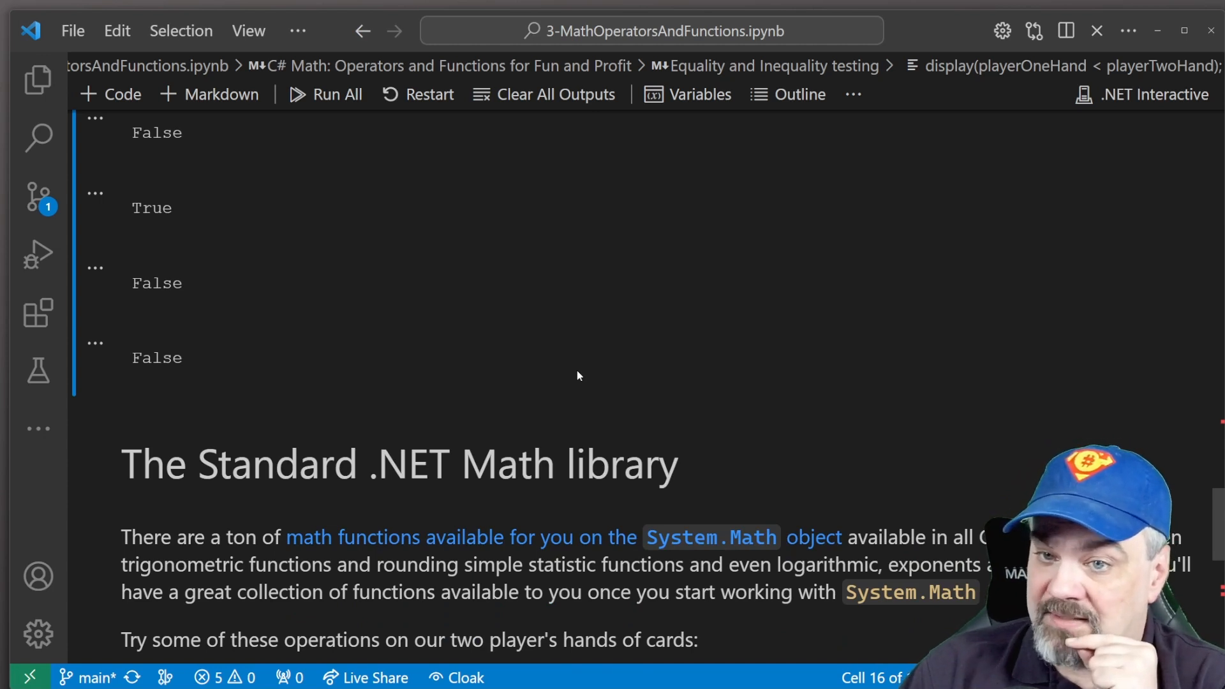
scroll("down", 3)
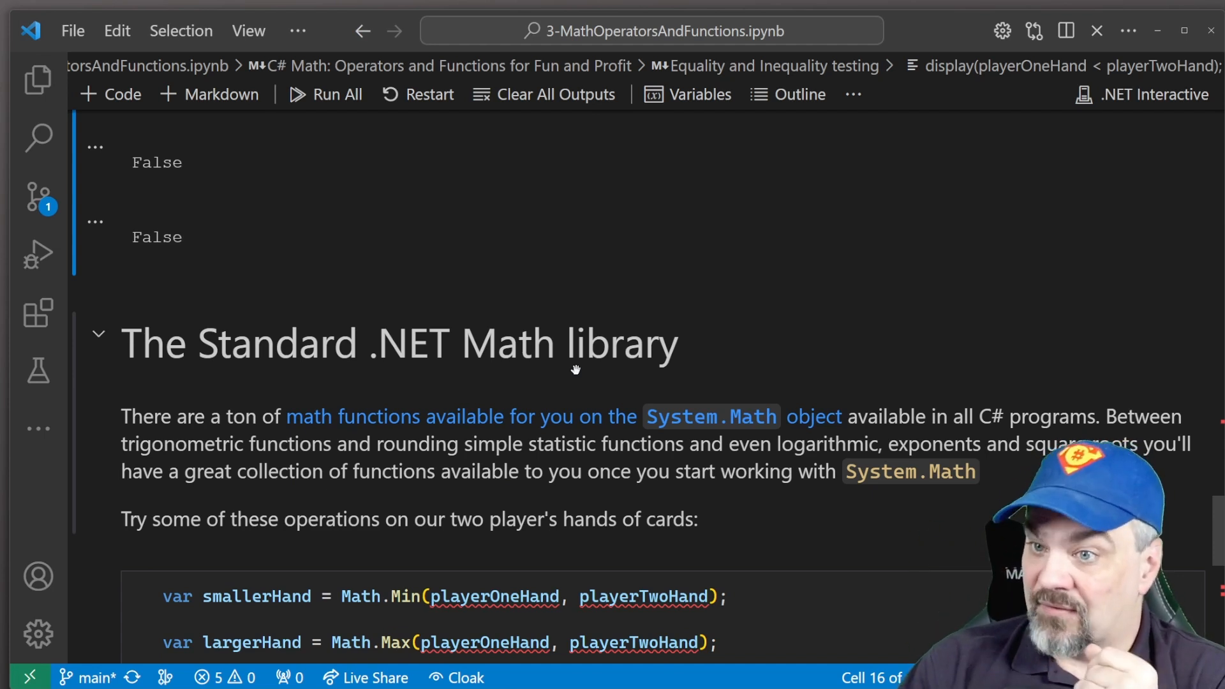
Step: Run the System.Math cell with Min, Max, Round and Truncate without errors
scroll("down", 3)
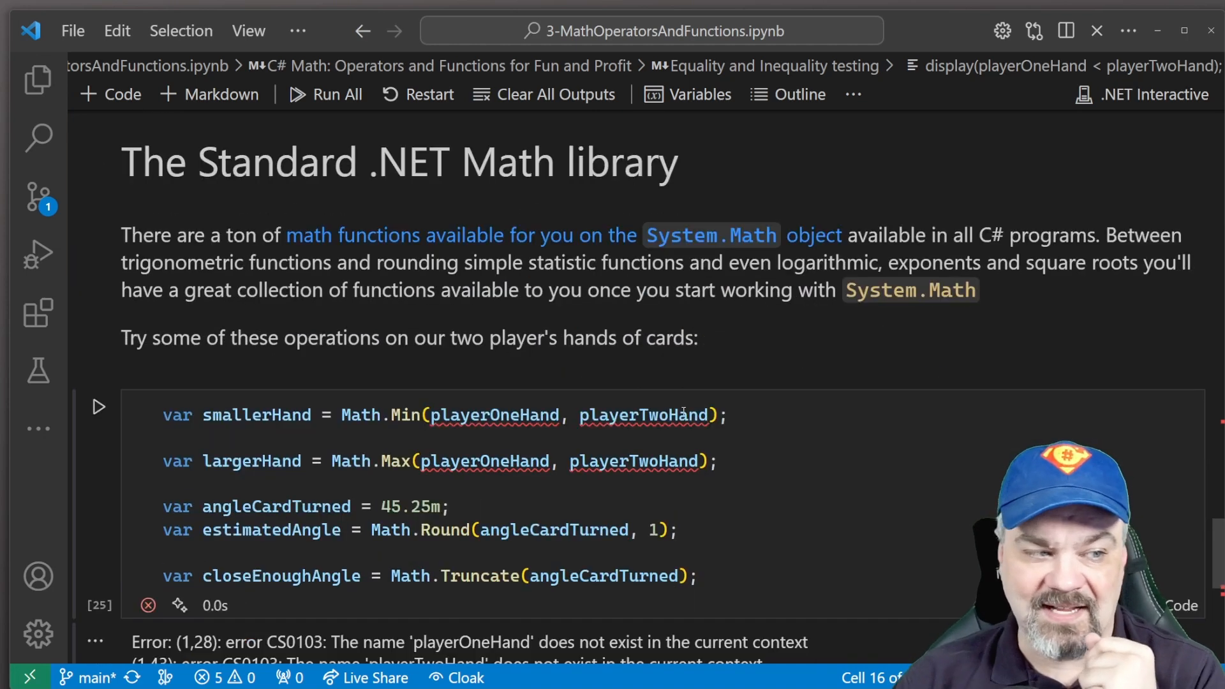
scroll("down", 3)
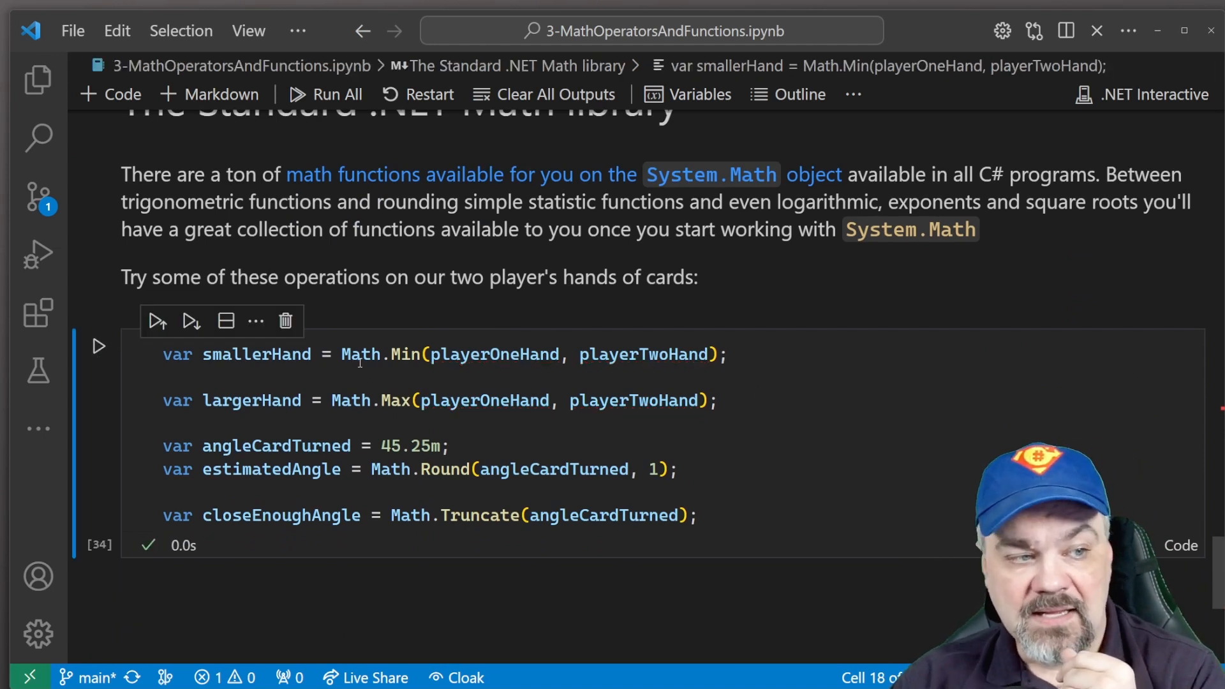
mouse_move(285, 584)
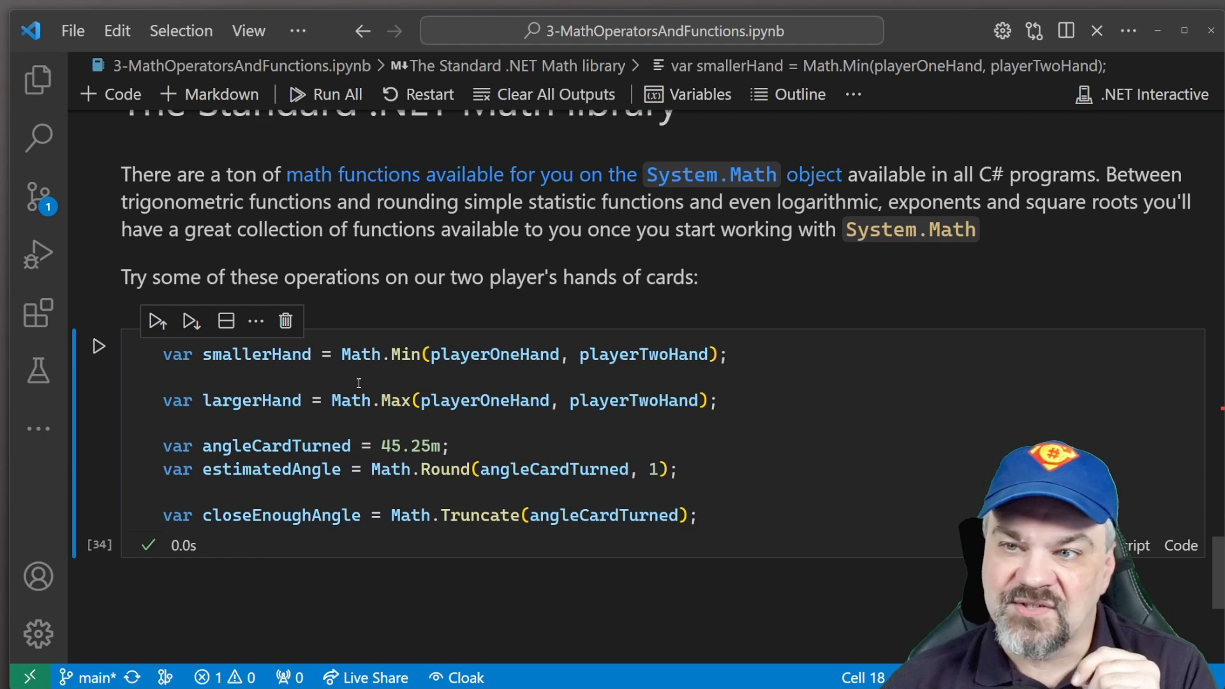
mouse_move(428, 391)
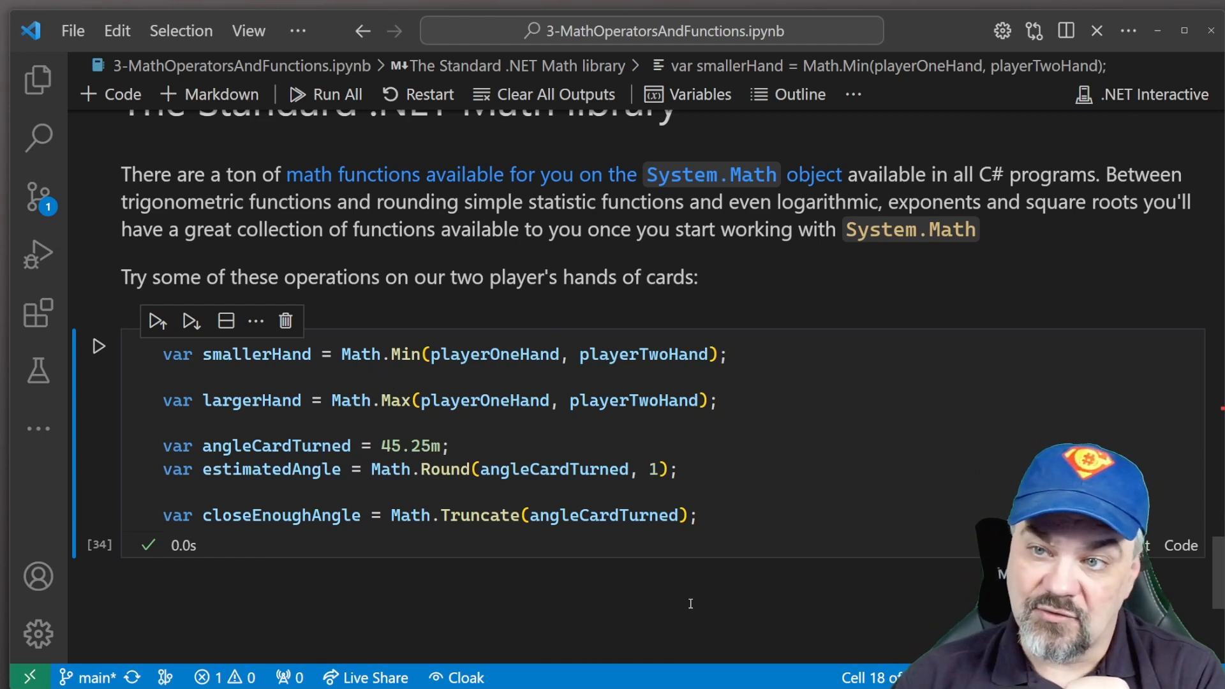
mouse_move(686, 615)
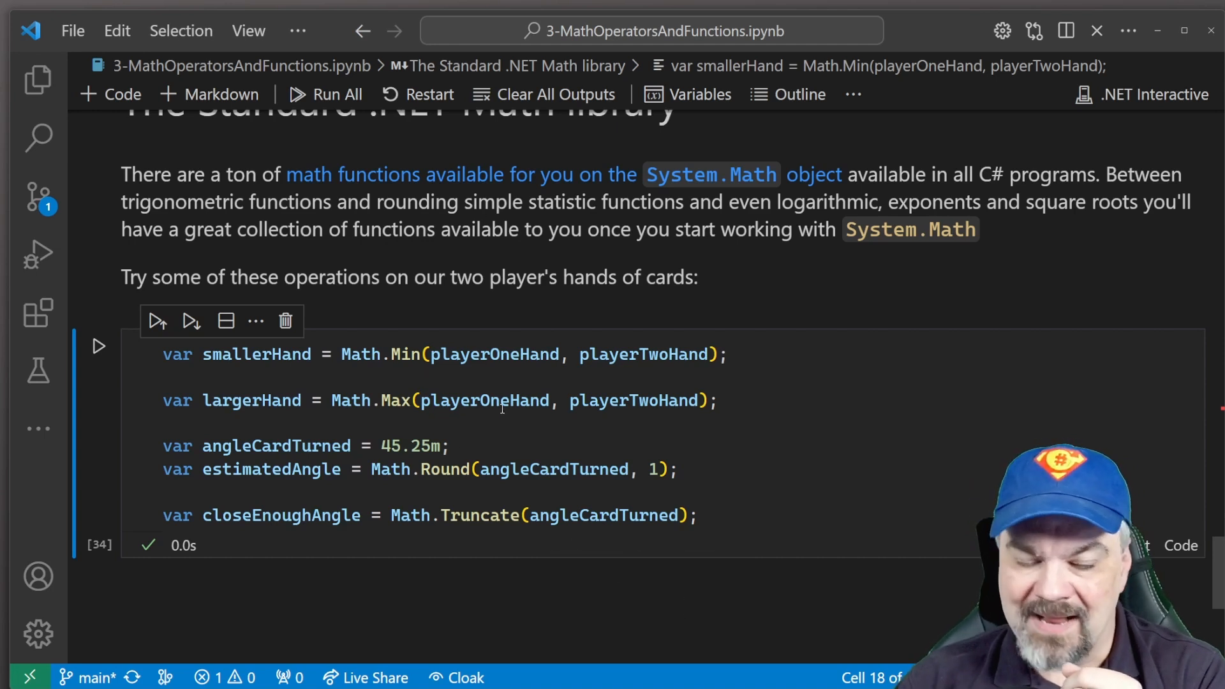
mouse_move(722, 449)
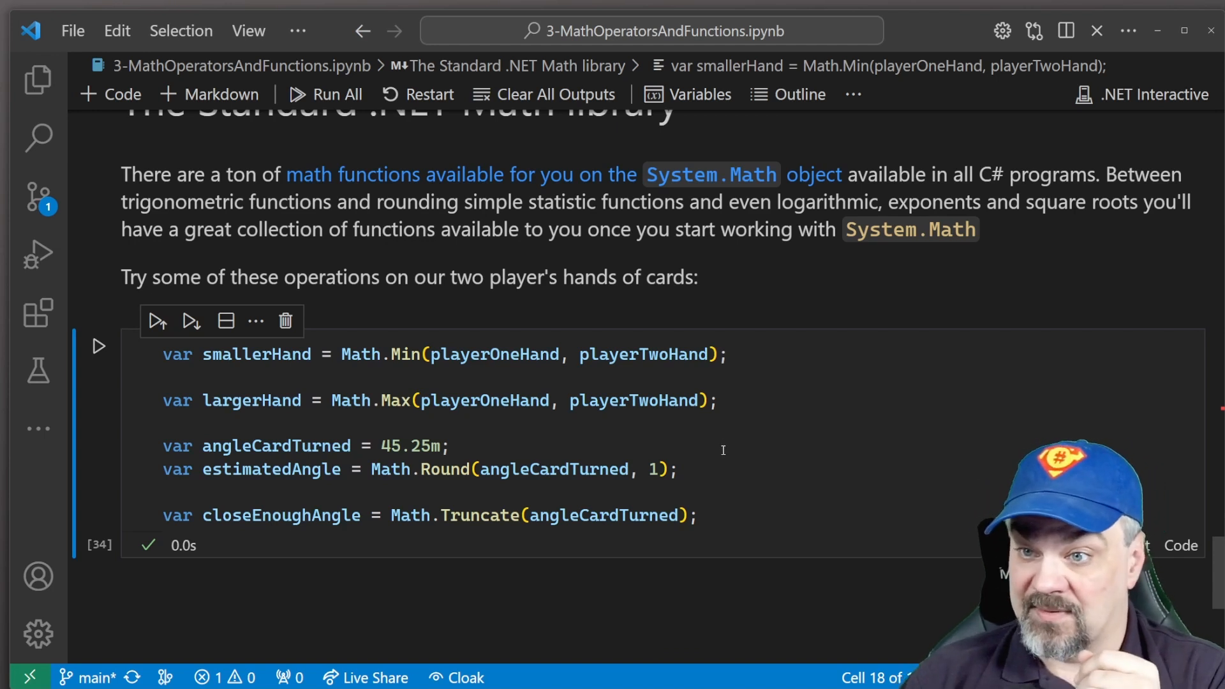
scroll("up", 3)
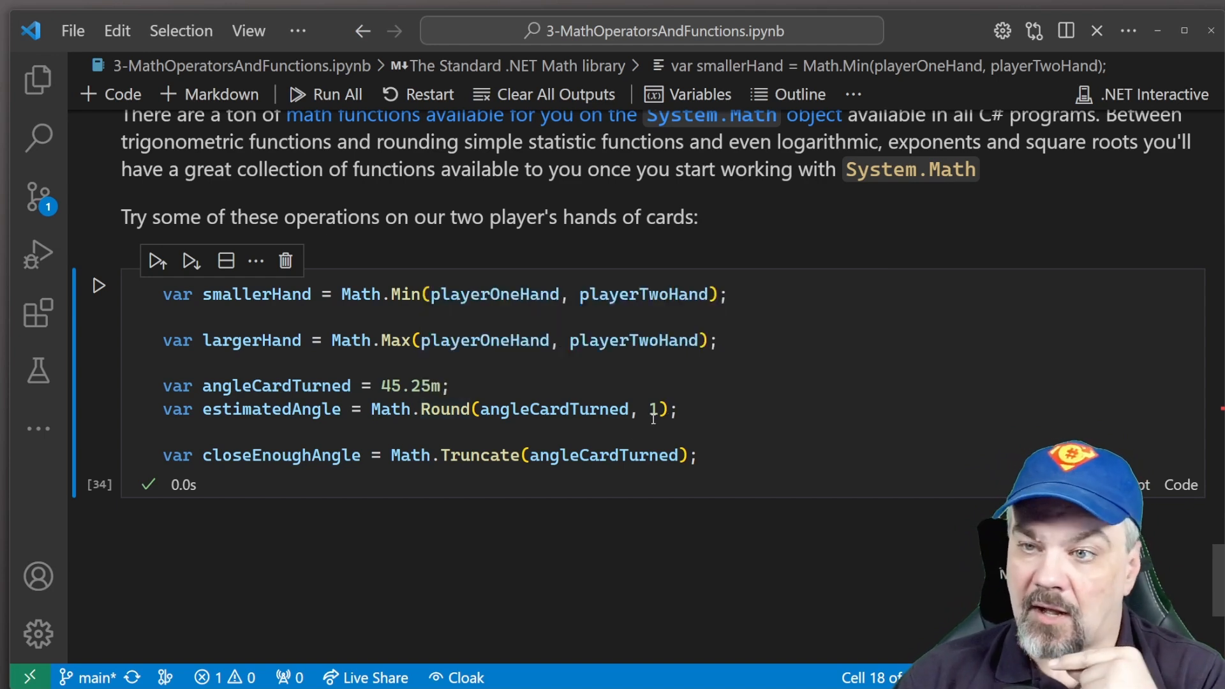
mouse_move(655, 409)
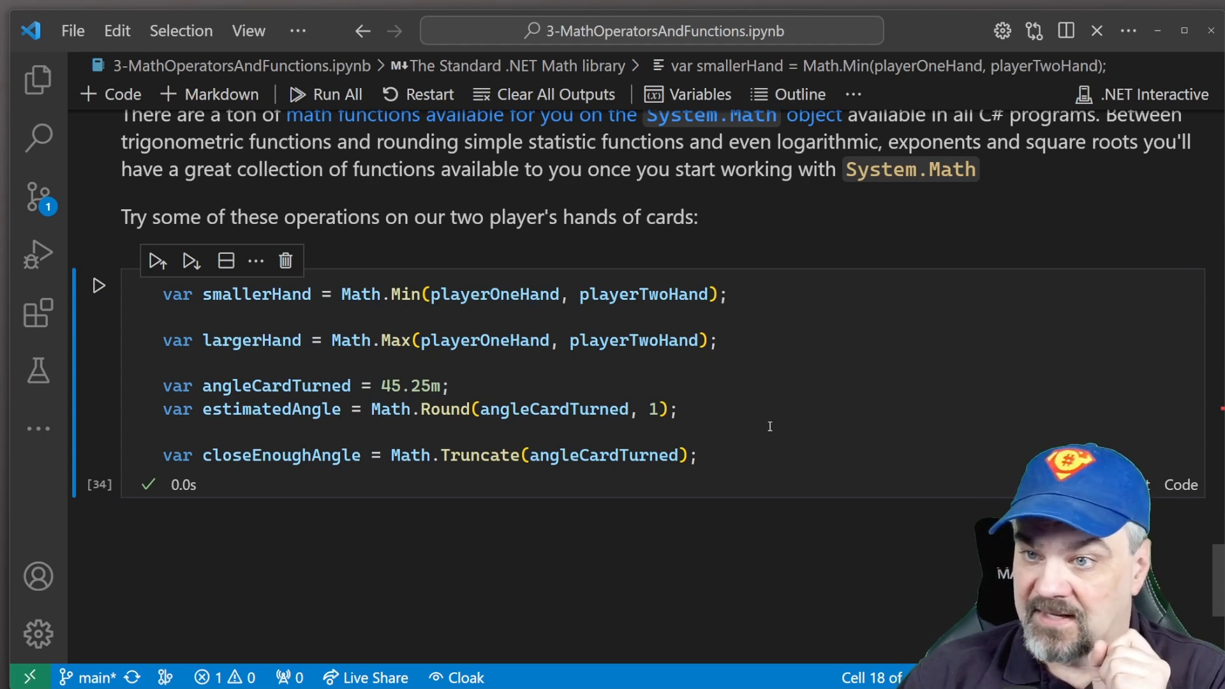
mouse_move(488, 467)
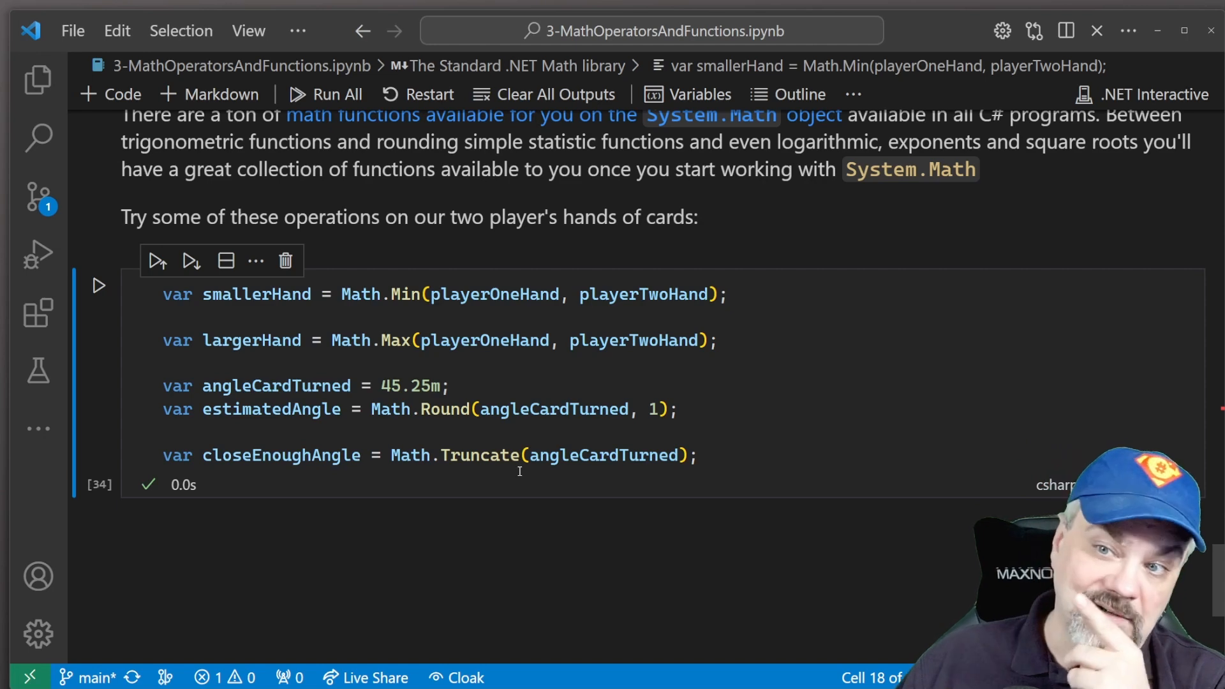
scroll("up", 3)
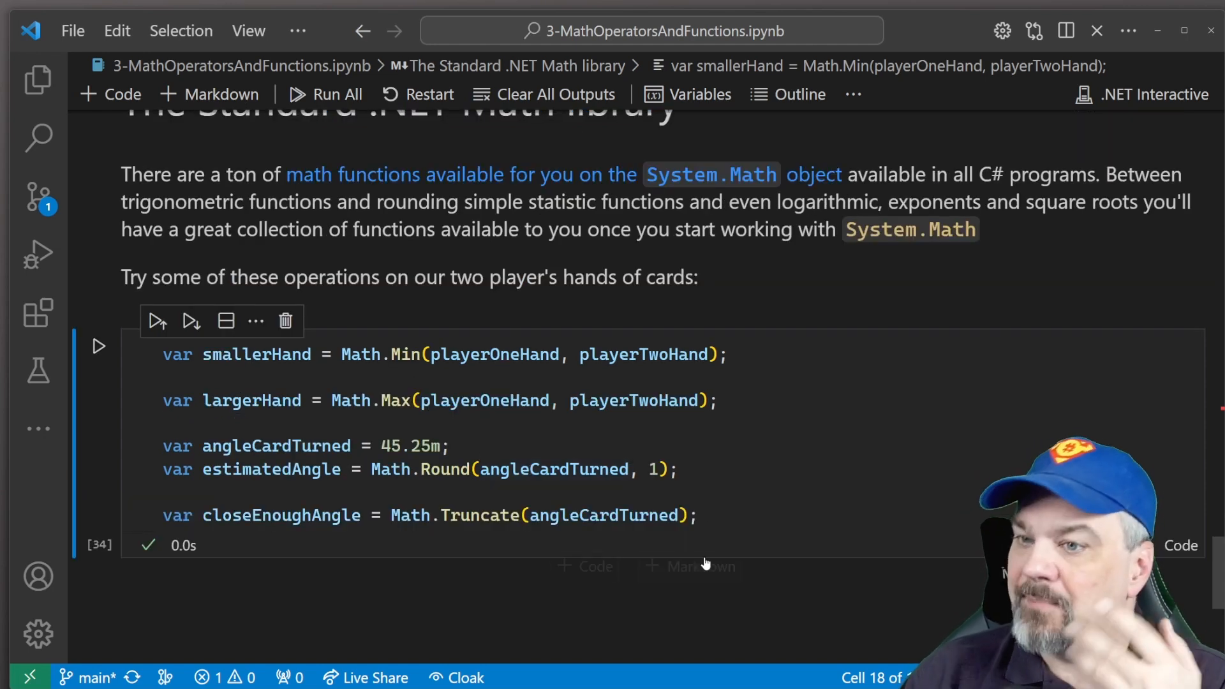
mouse_move(789, 657)
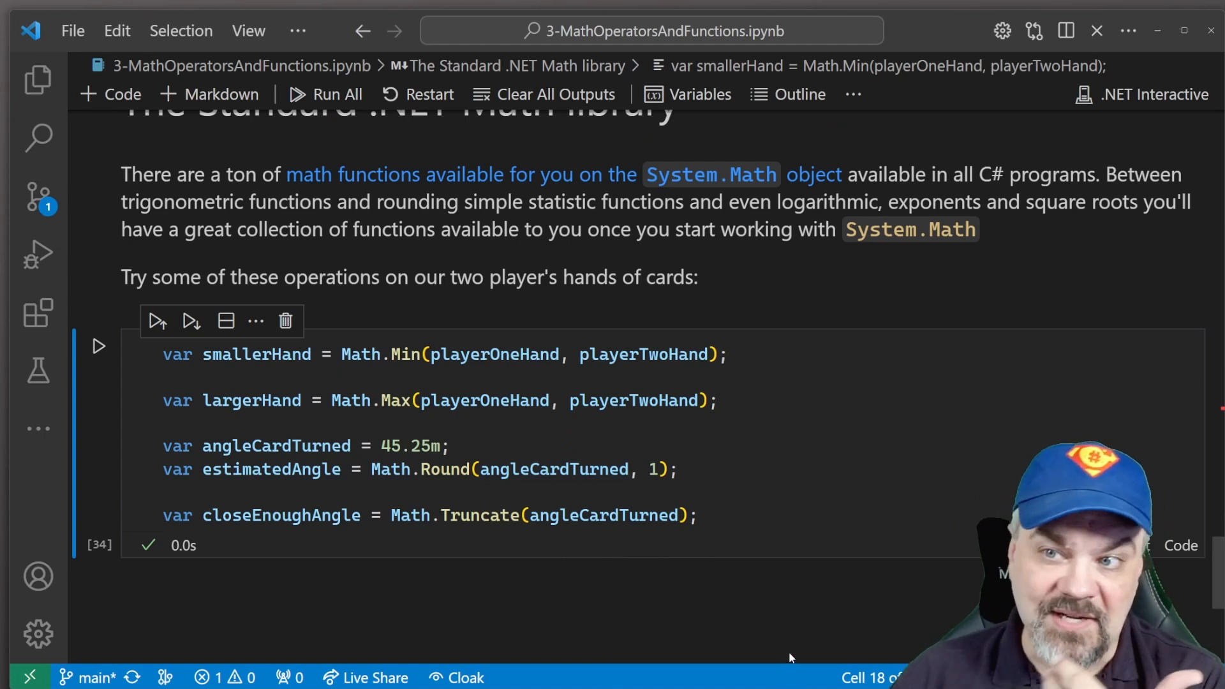